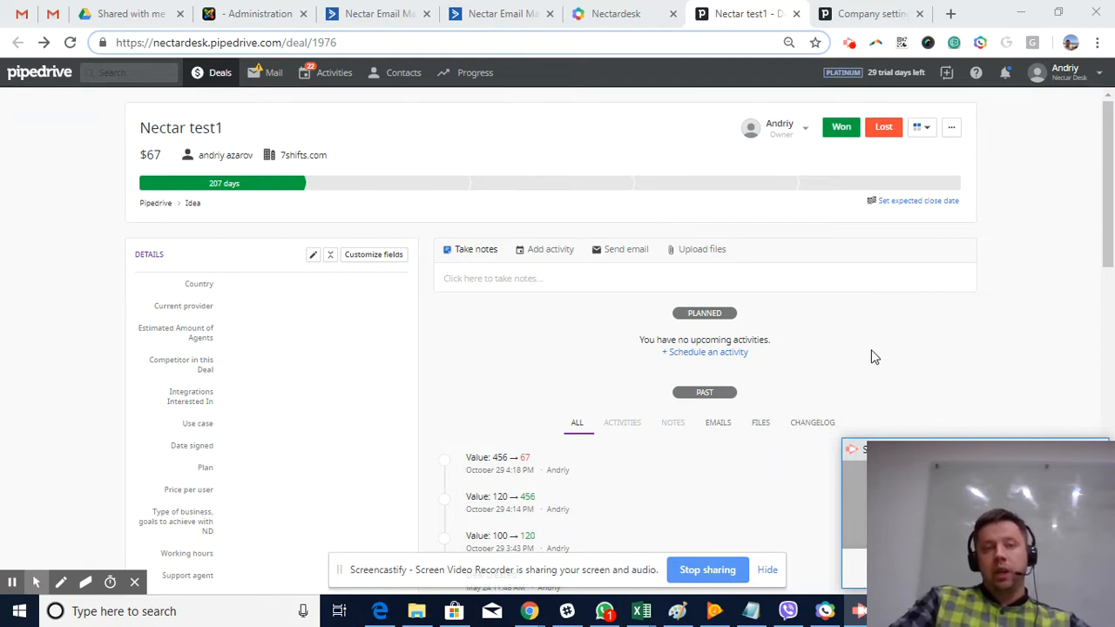
mouse_move(882, 352)
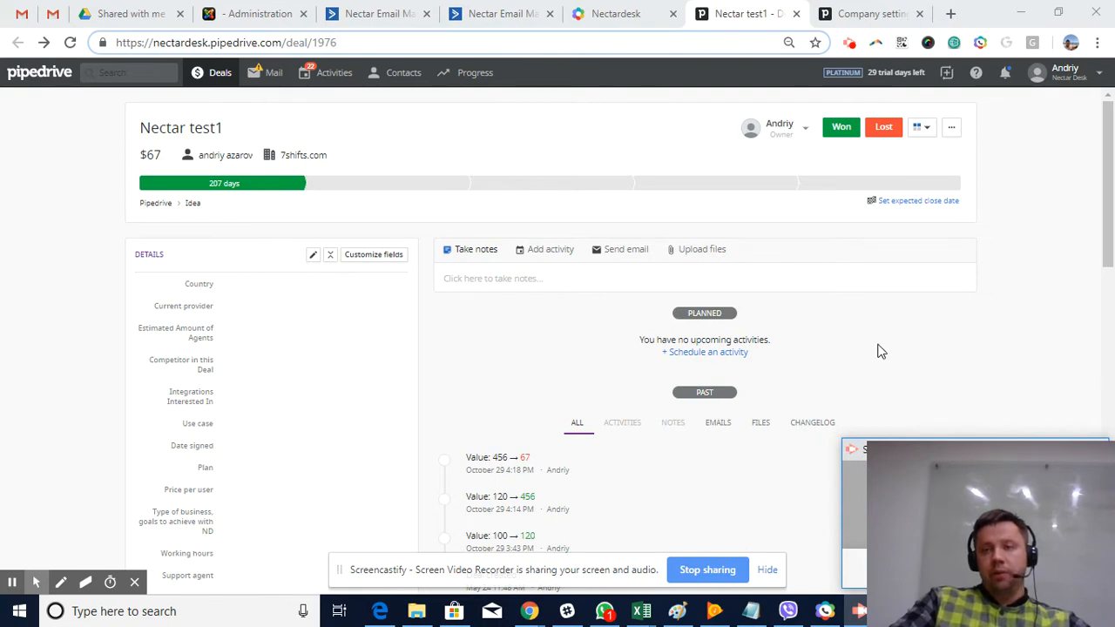
mouse_move(1084, 101)
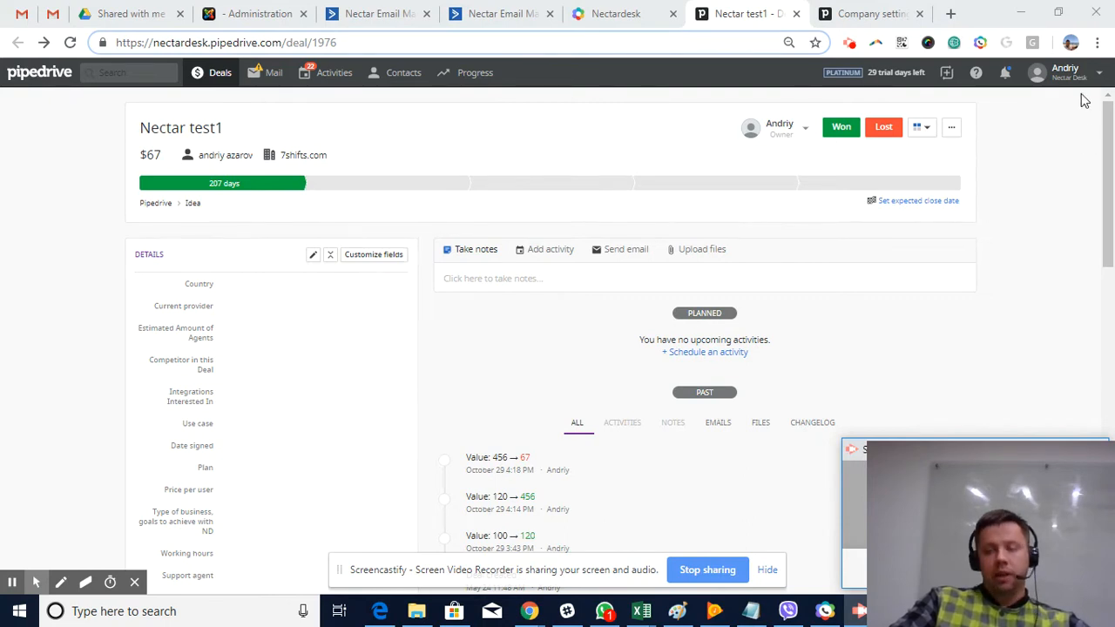
mouse_move(1077, 115)
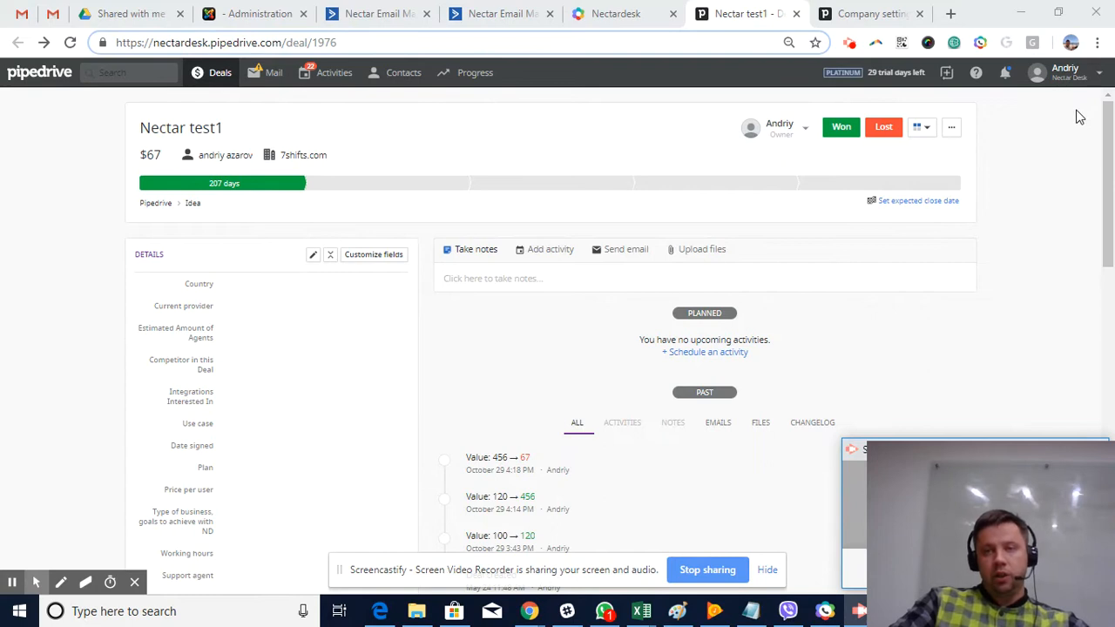
mouse_move(1084, 119)
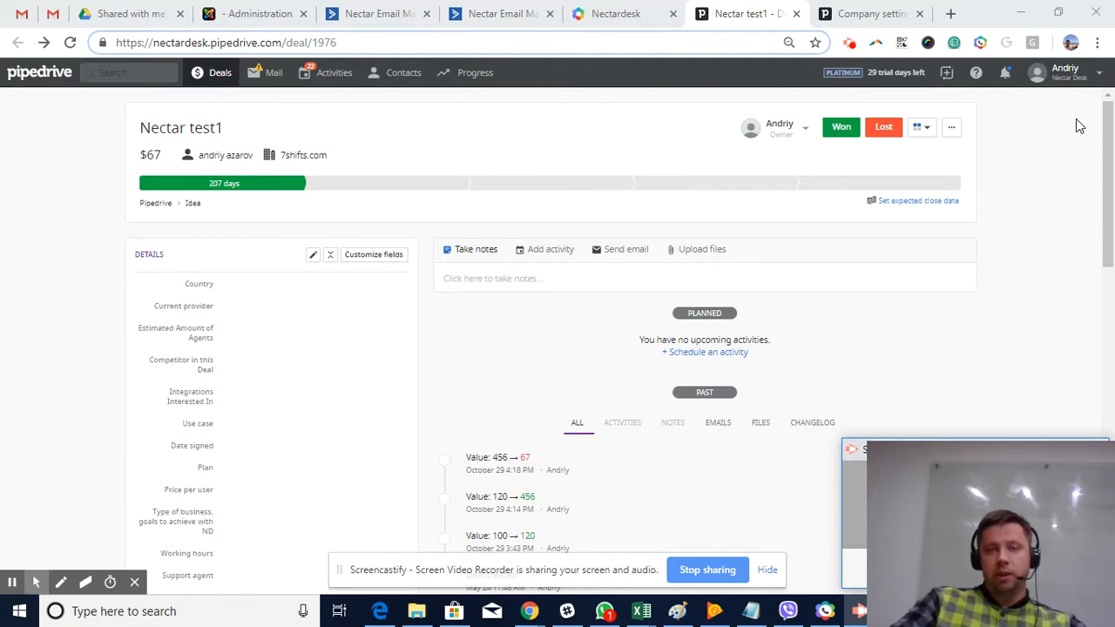
mouse_move(1066, 136)
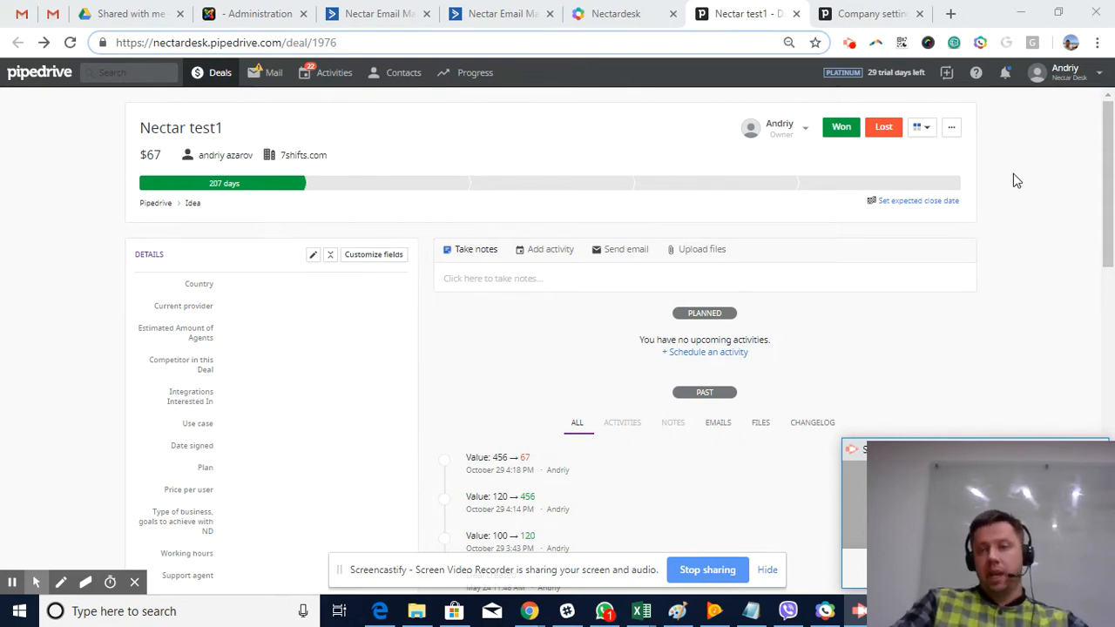
mouse_move(1066, 161)
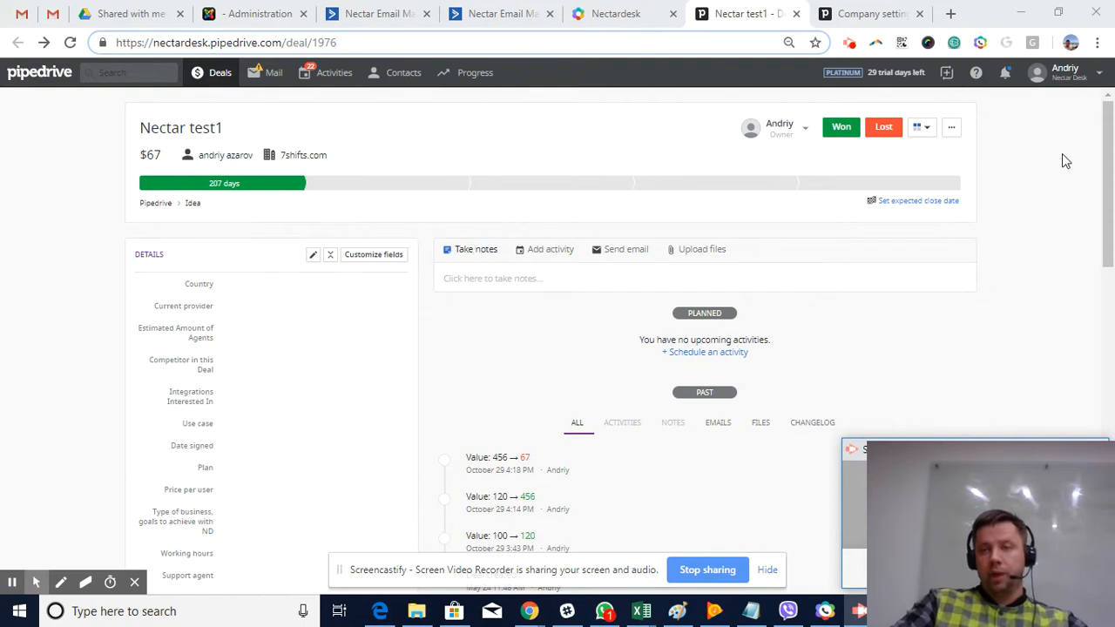
mouse_move(1099, 108)
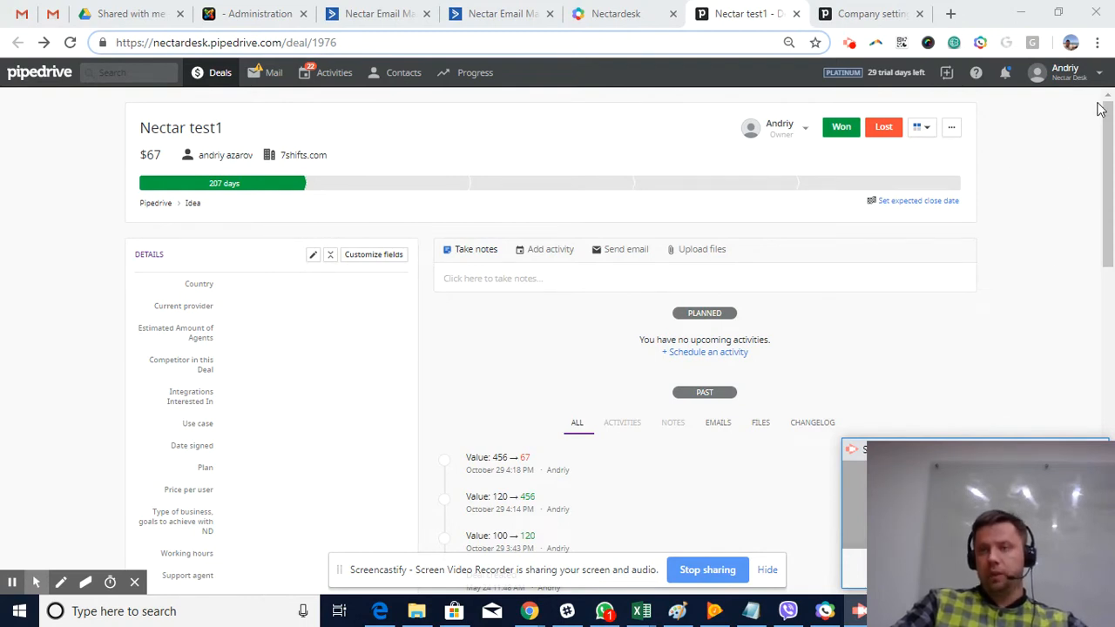
Step: From the account menu's Automations, open the Activity Test workflow showing its Voicemail-done trigger and Call Again action
click(1063, 73)
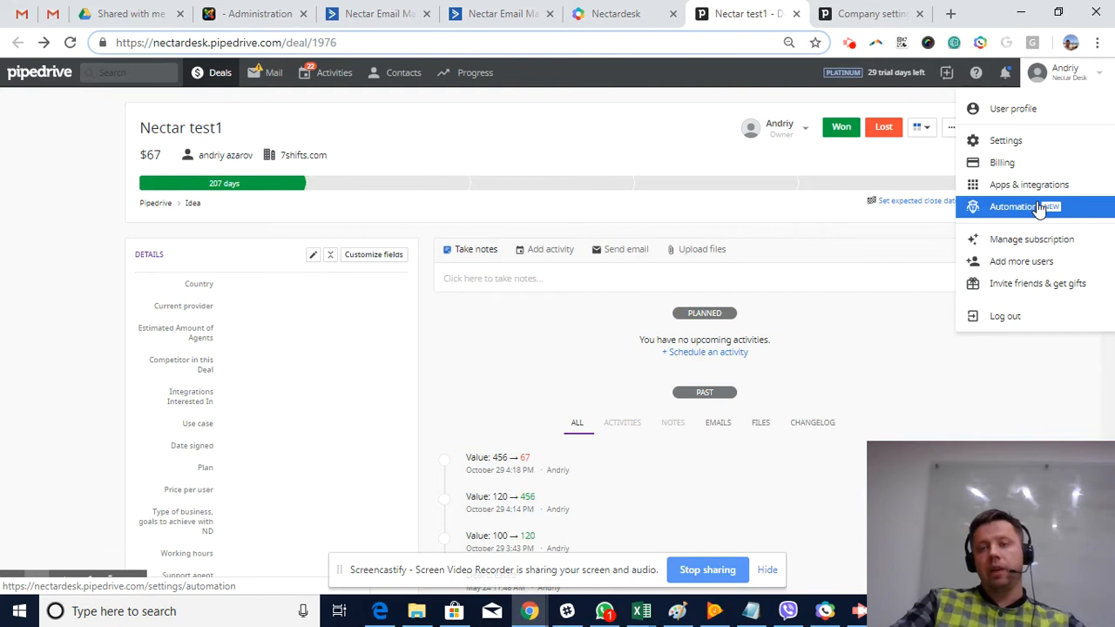
click(1019, 207)
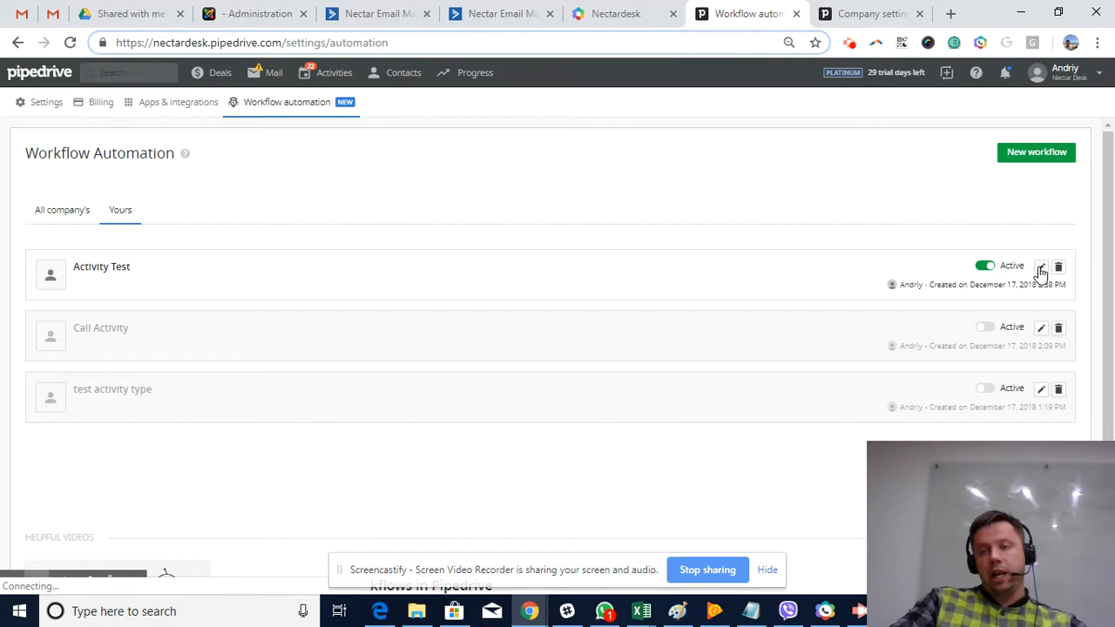
click(1040, 267)
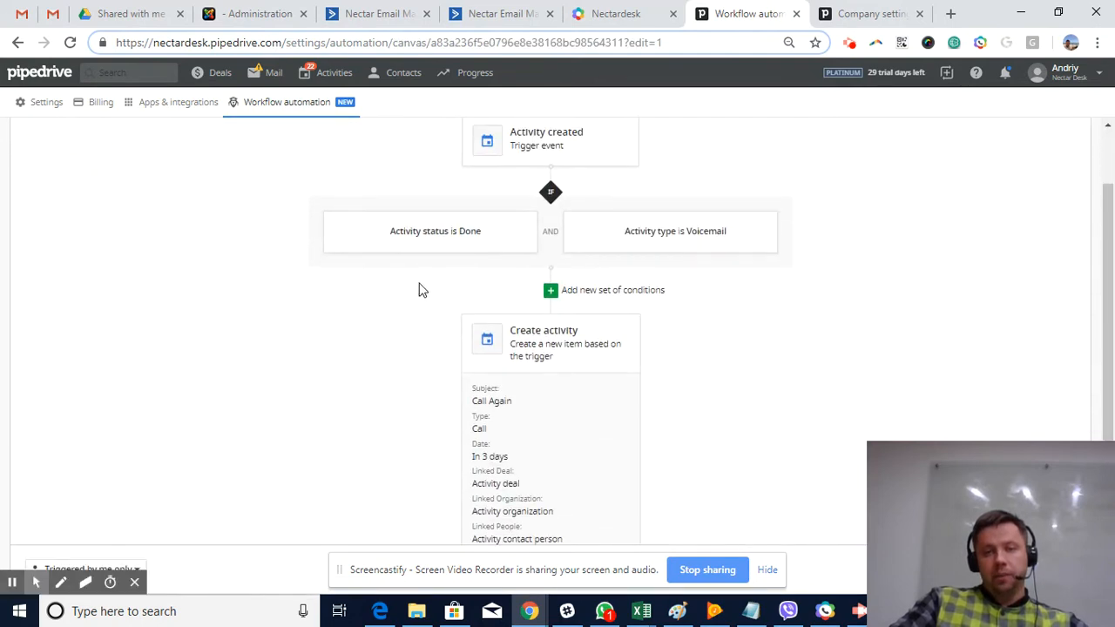
mouse_move(283, 317)
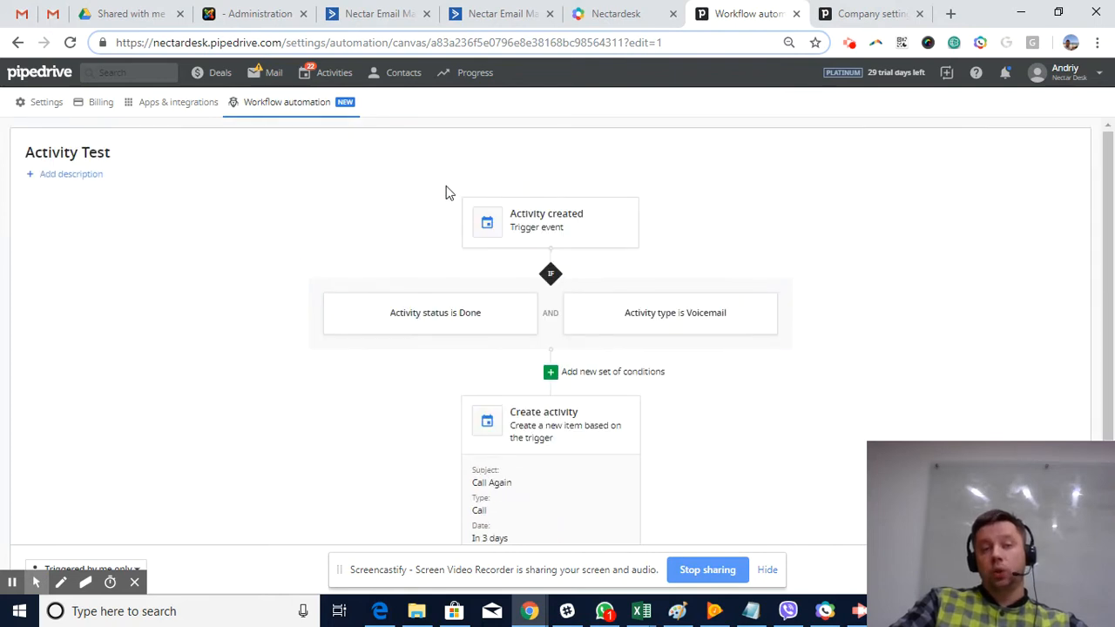
mouse_move(585, 164)
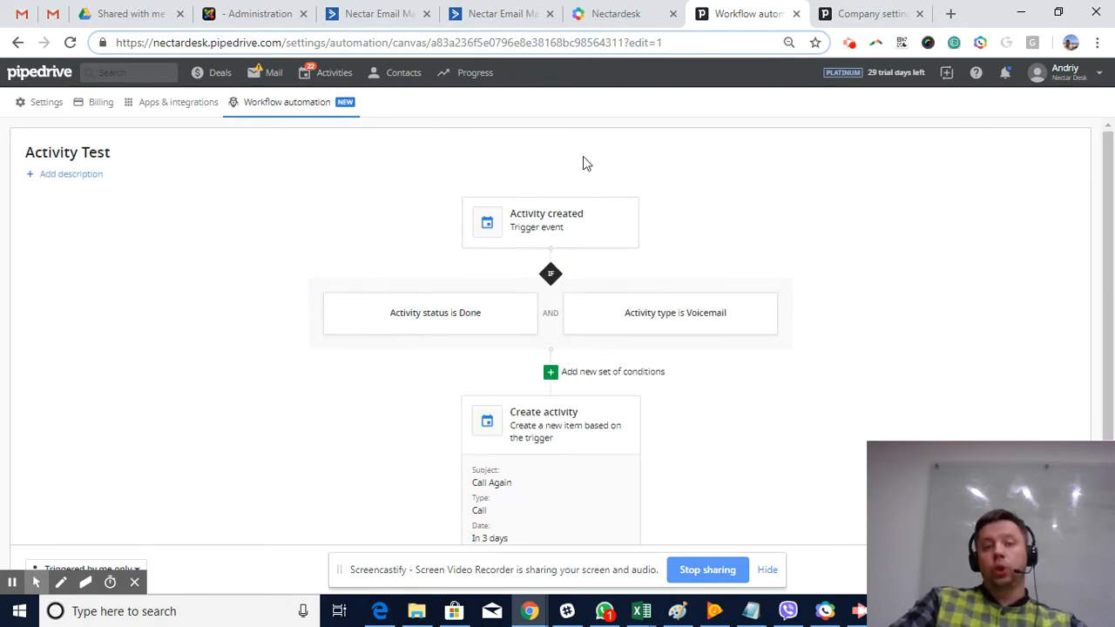
scroll(down, 3)
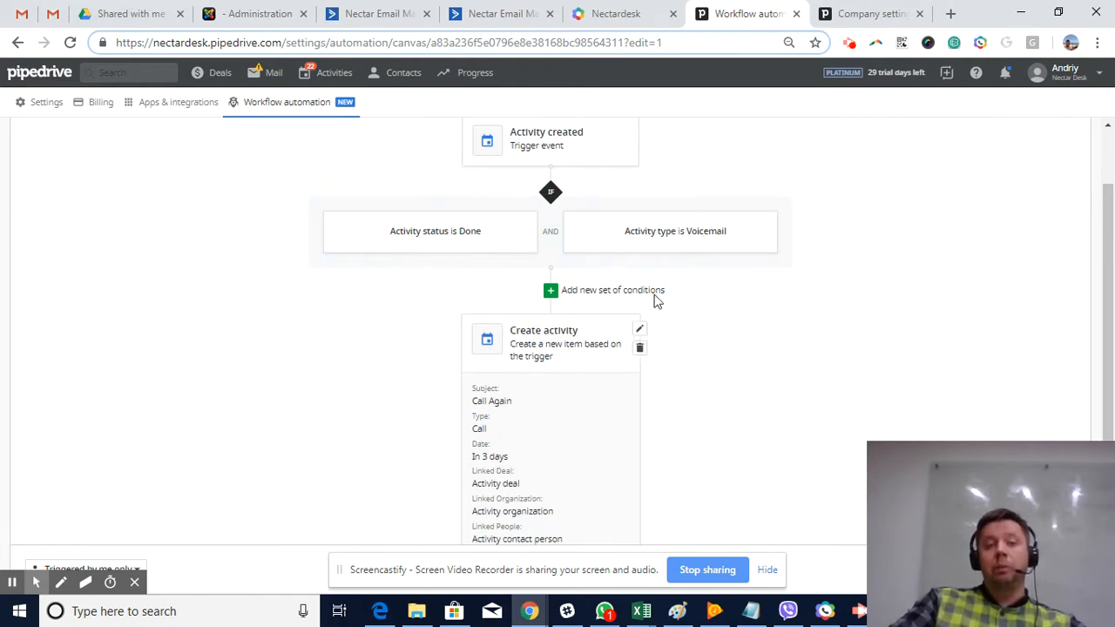
mouse_move(693, 244)
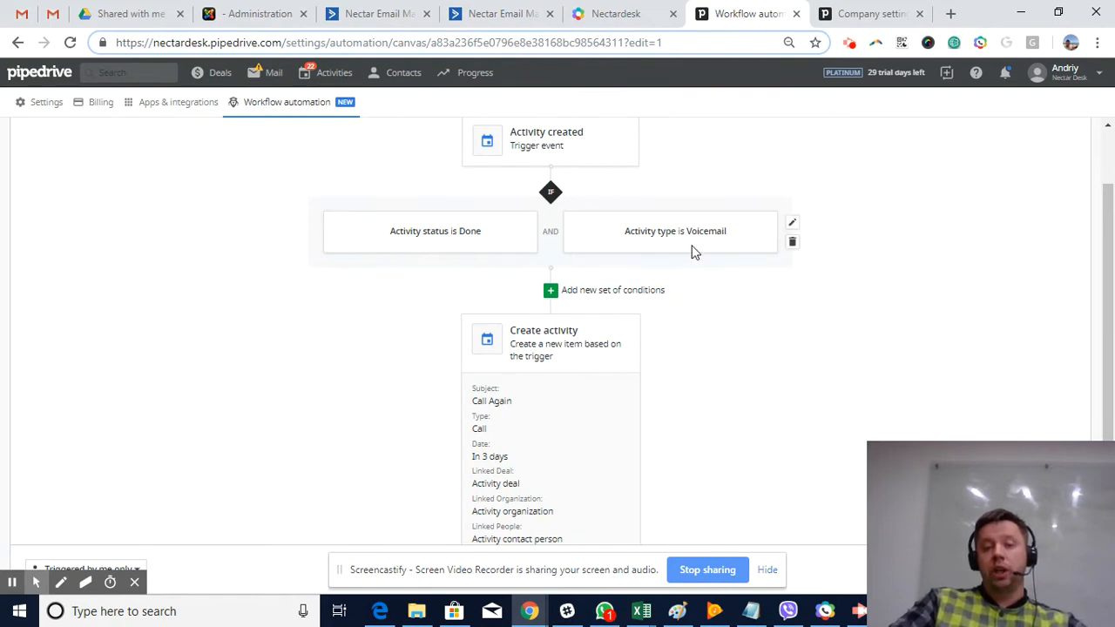
mouse_move(718, 251)
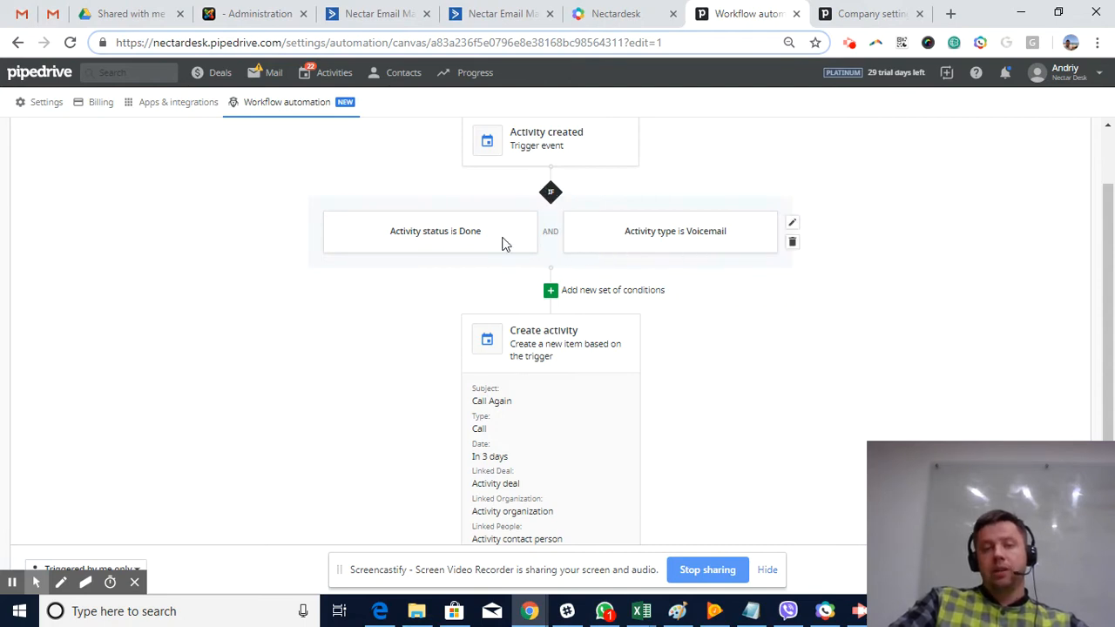
mouse_move(509, 240)
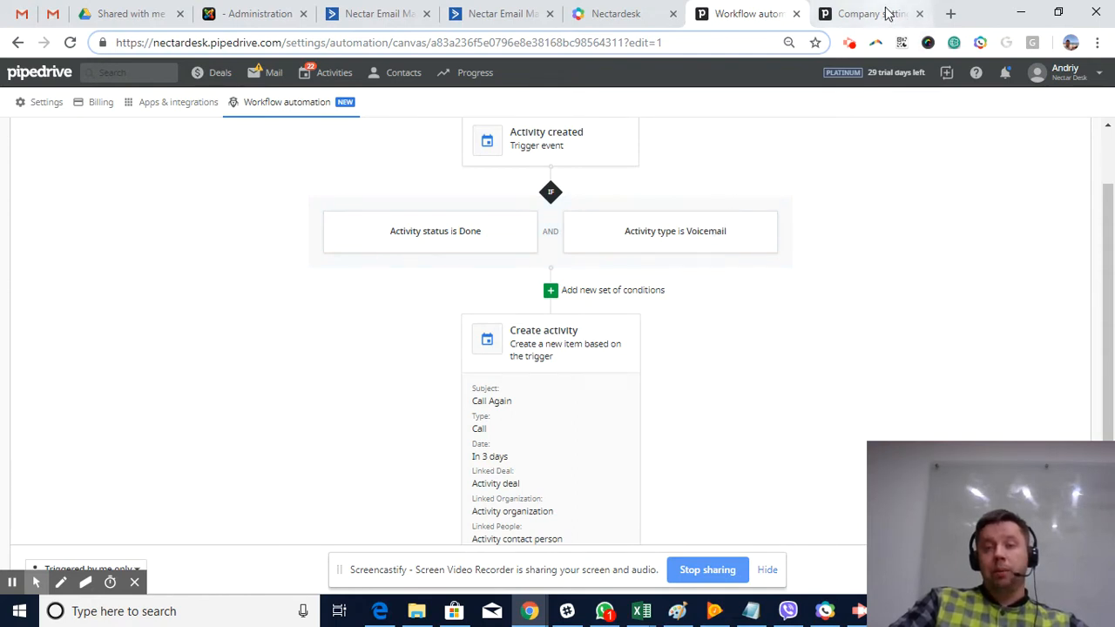
Step: Show the Company settings Activity types list including Voicemail and SMS
click(863, 14)
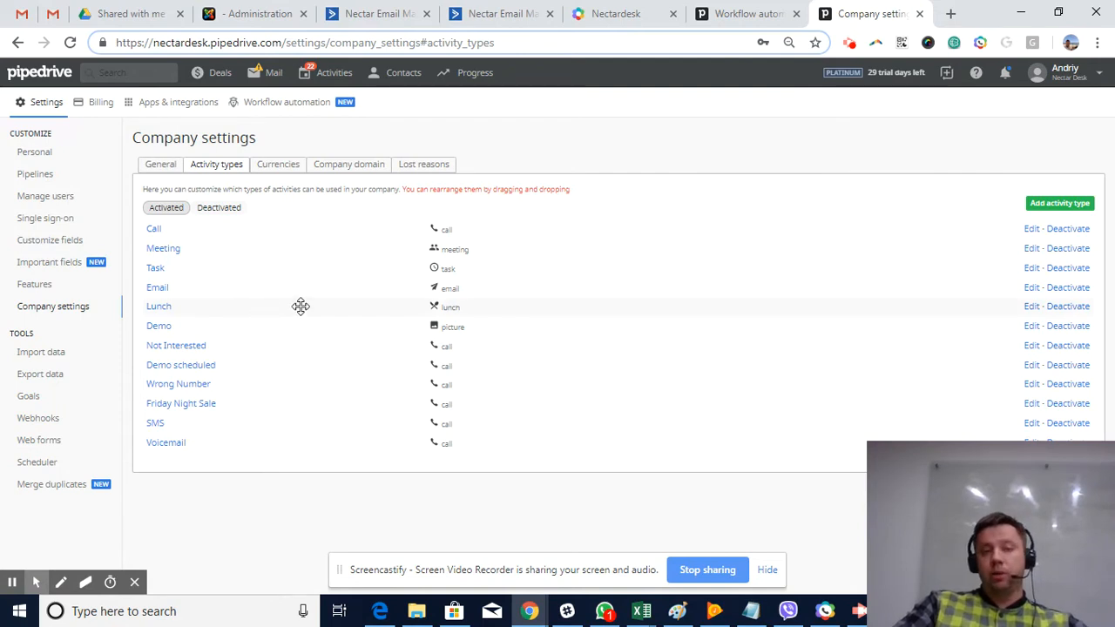
mouse_move(624, 145)
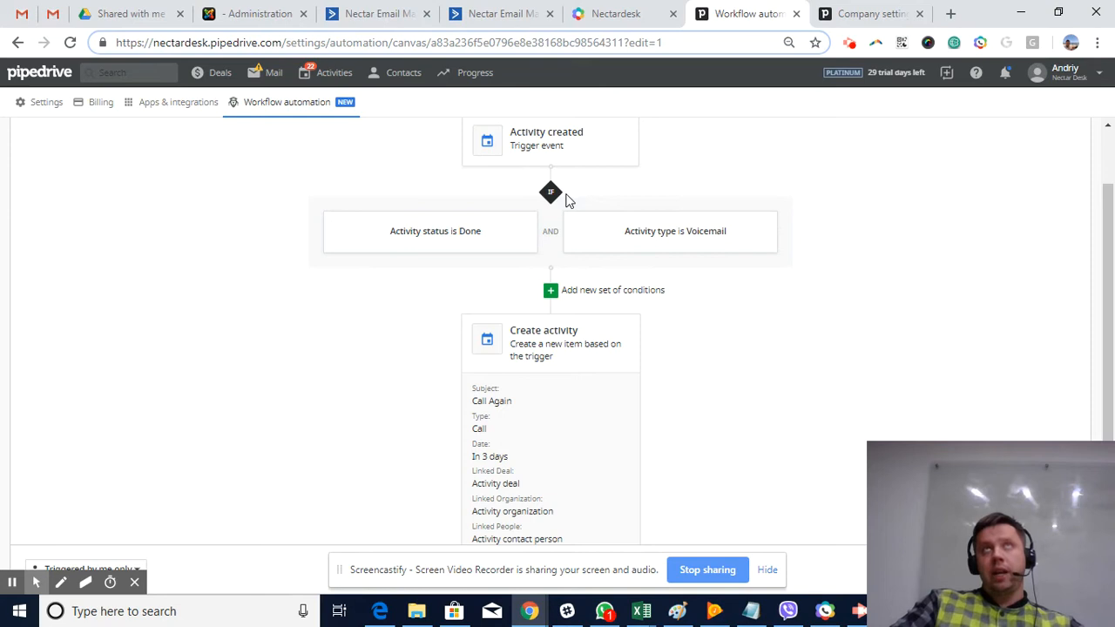
mouse_move(634, 202)
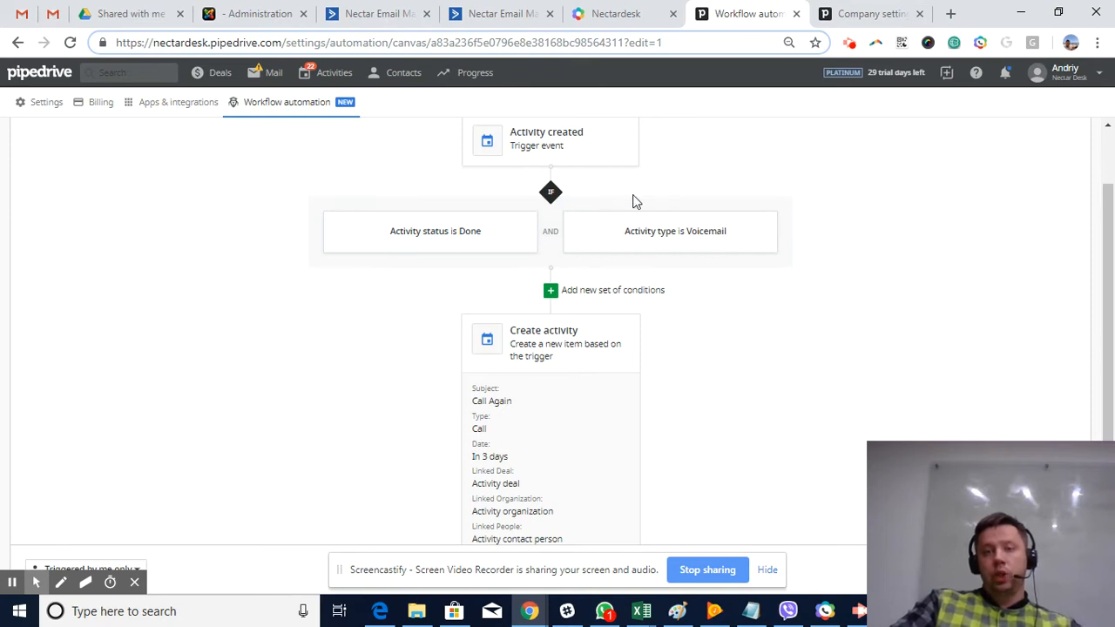
Step: Review the Create activity action: Call Again, type Call, due in 3 days
scroll(down, 3)
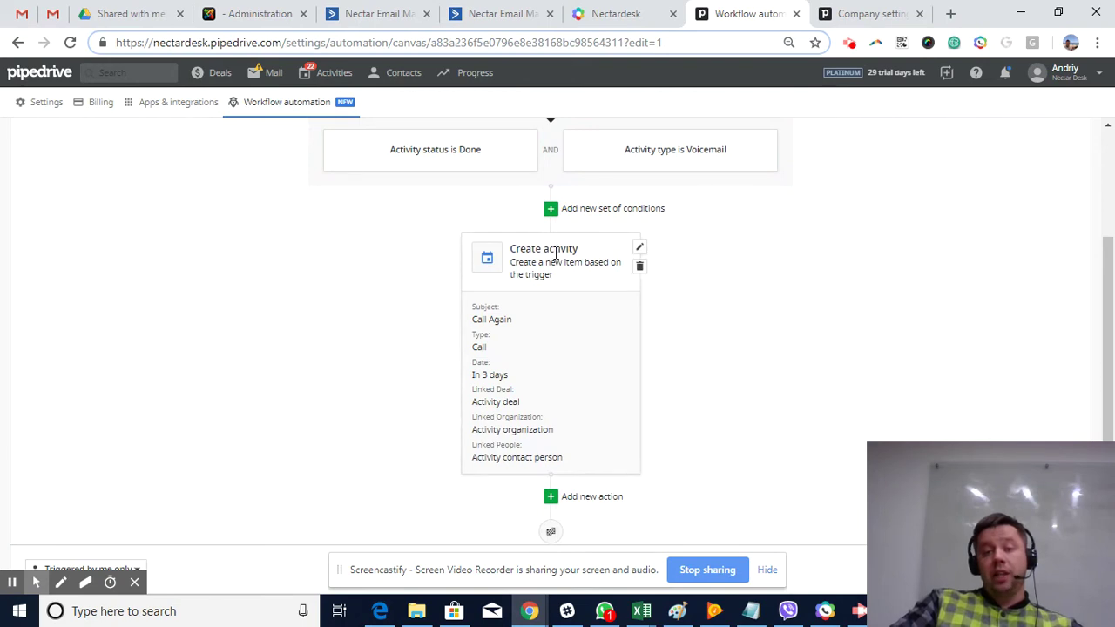
mouse_move(516, 456)
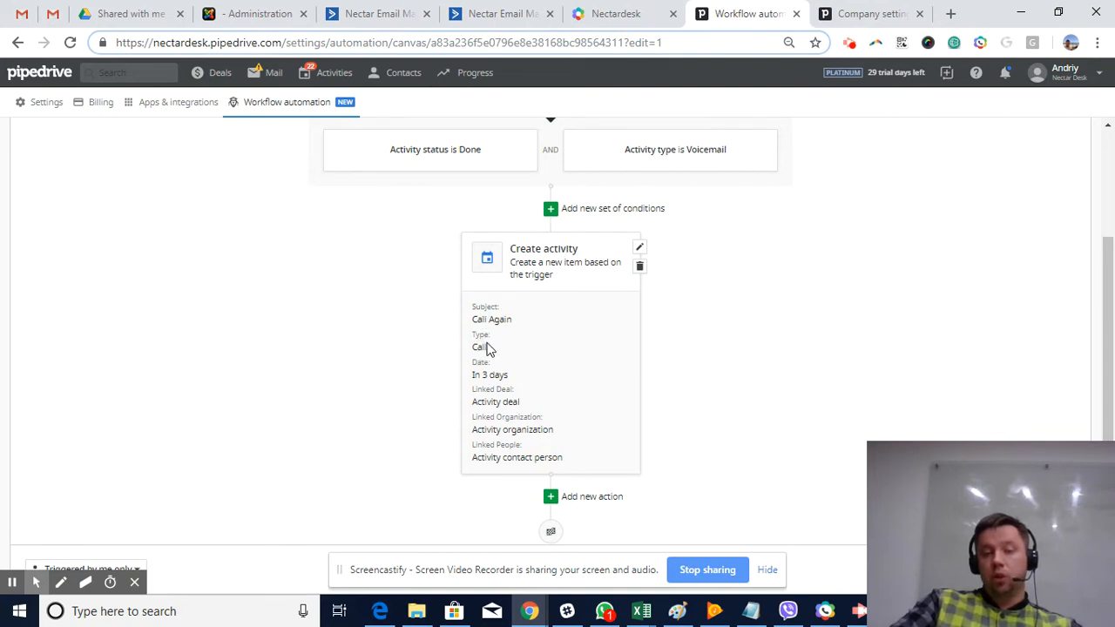
mouse_move(847, 293)
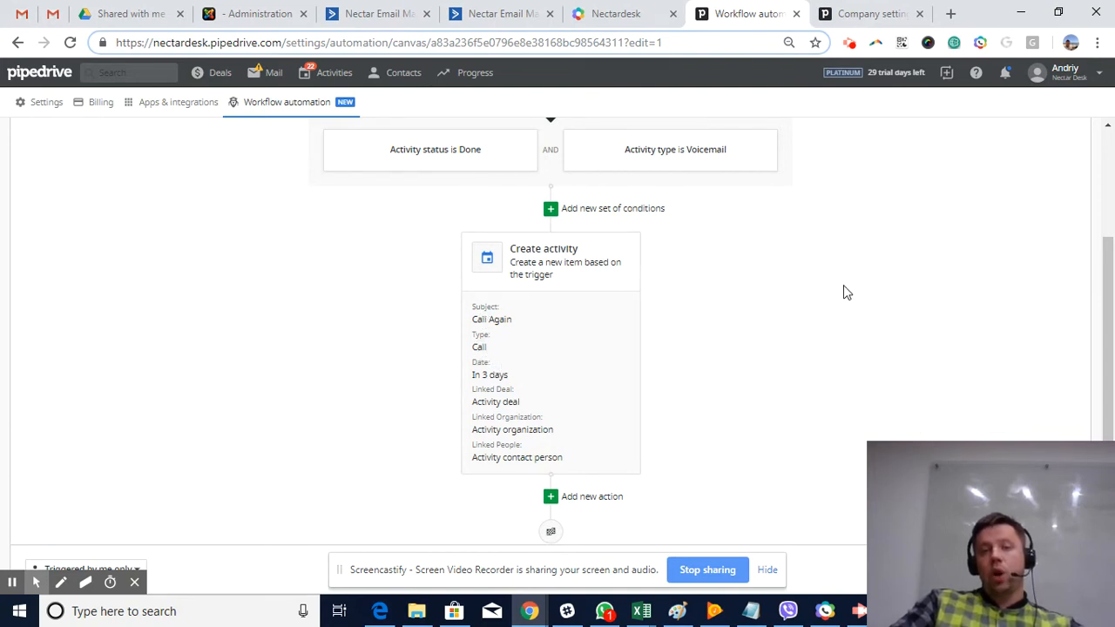
scroll(up, 3)
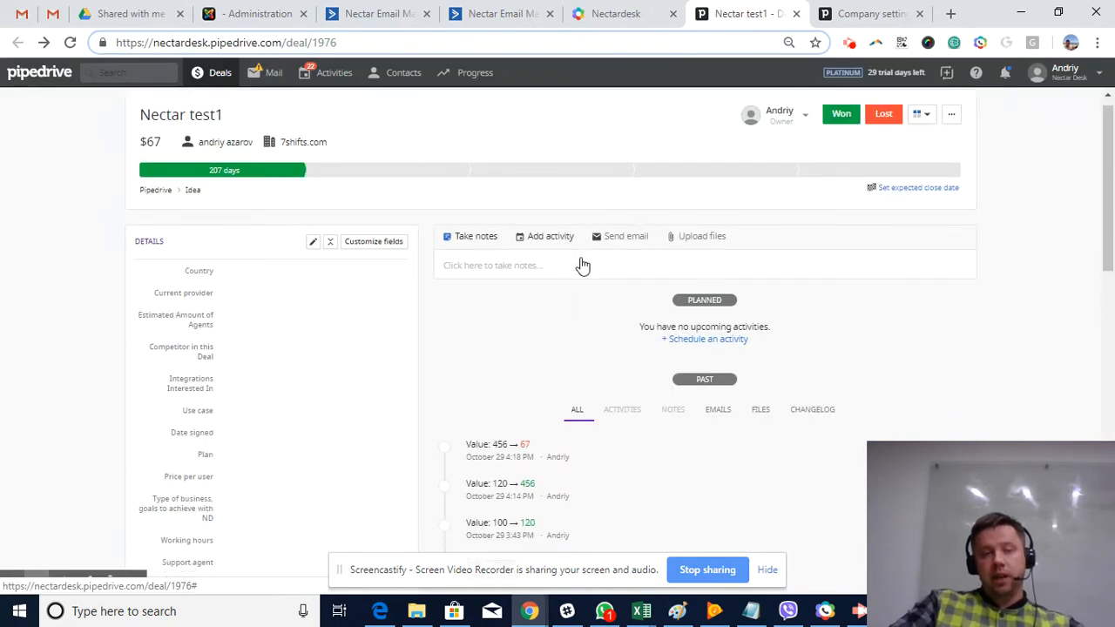
scroll(down, 3)
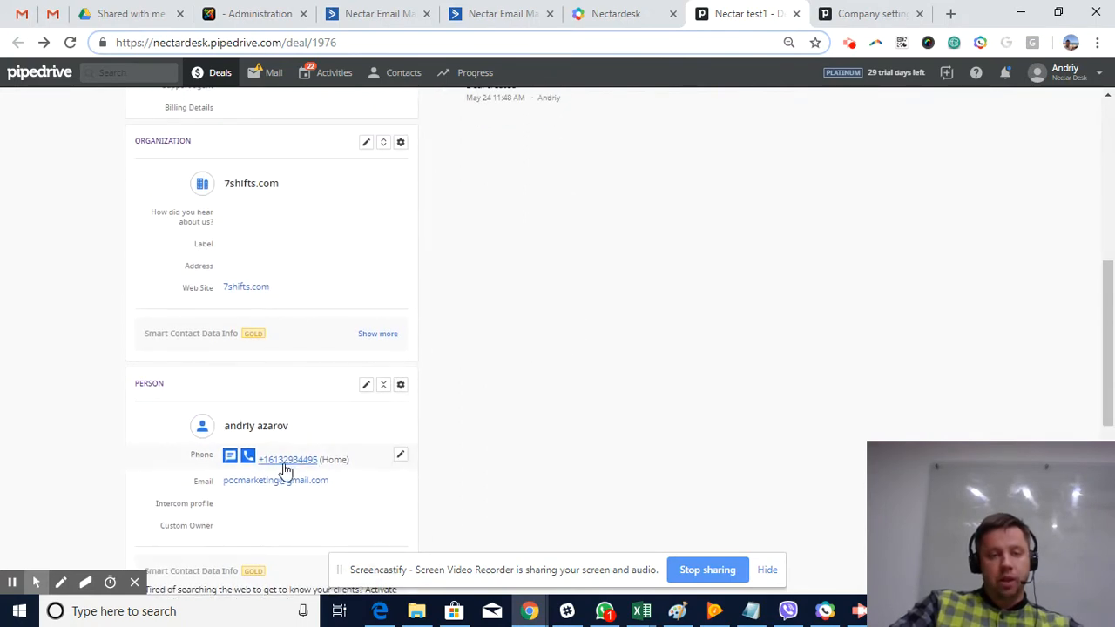
mouse_move(288, 467)
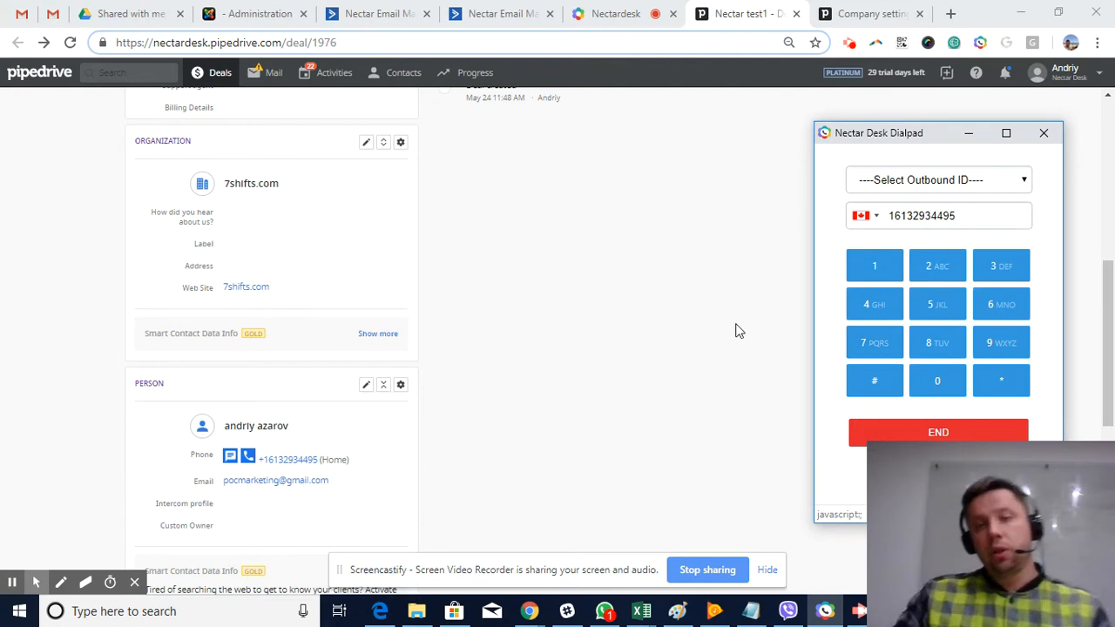
mouse_move(738, 289)
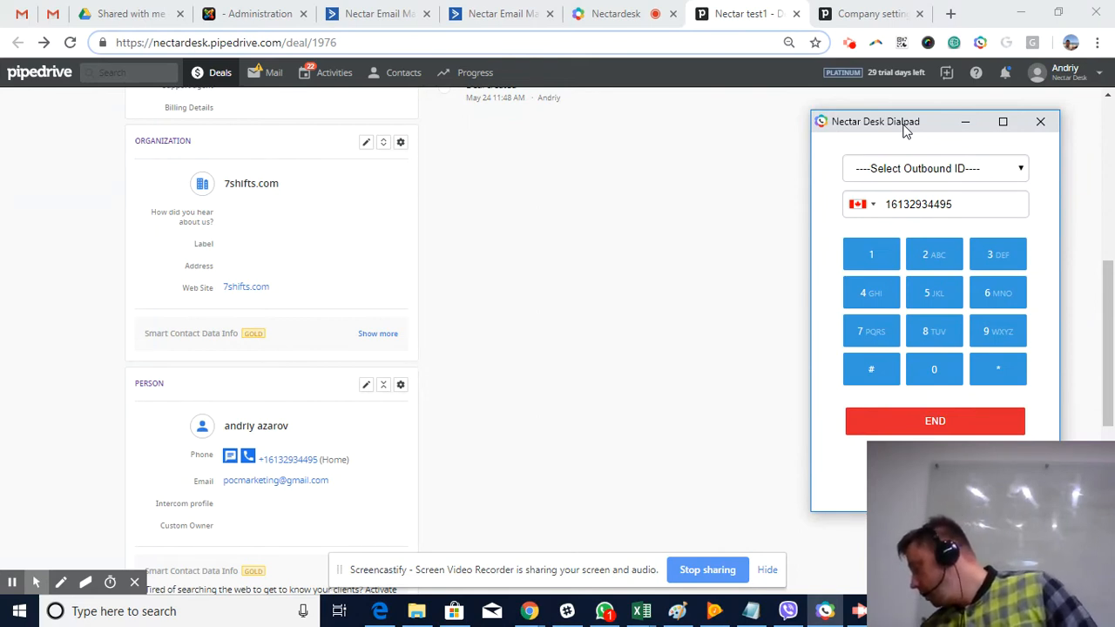
click(934, 420)
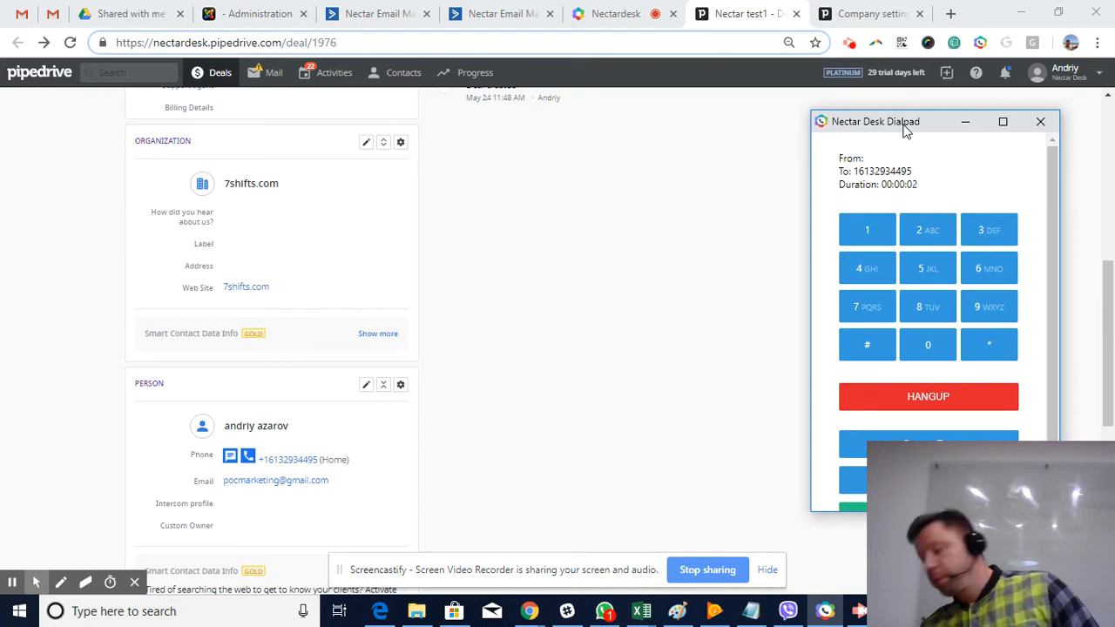
click(929, 398)
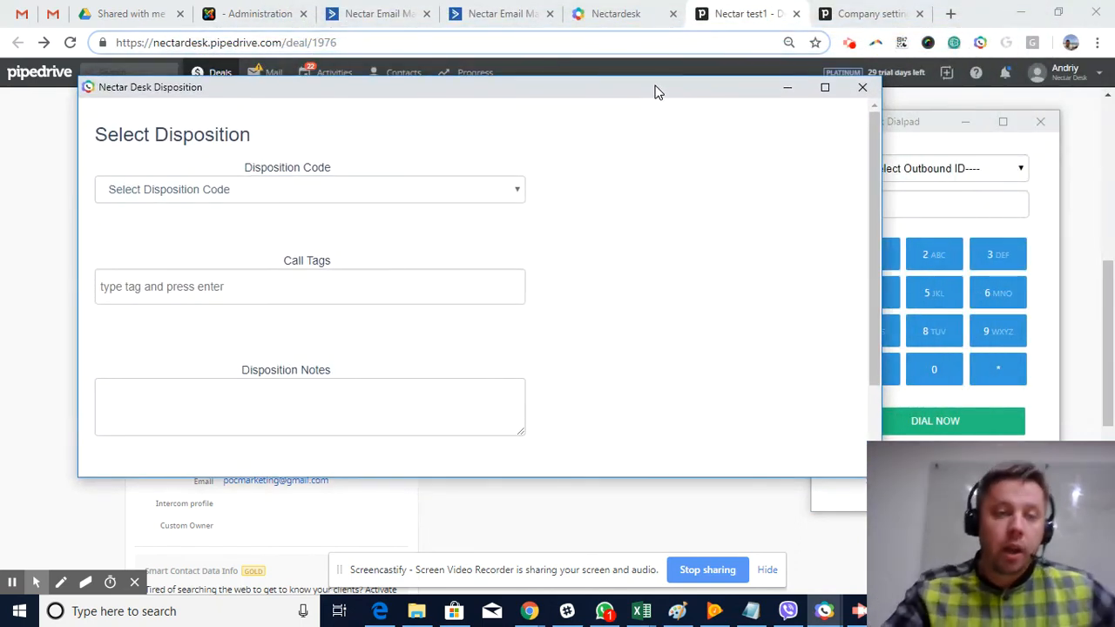
Step: Set the call's disposition code to Voicemail - Pipedrive
click(310, 188)
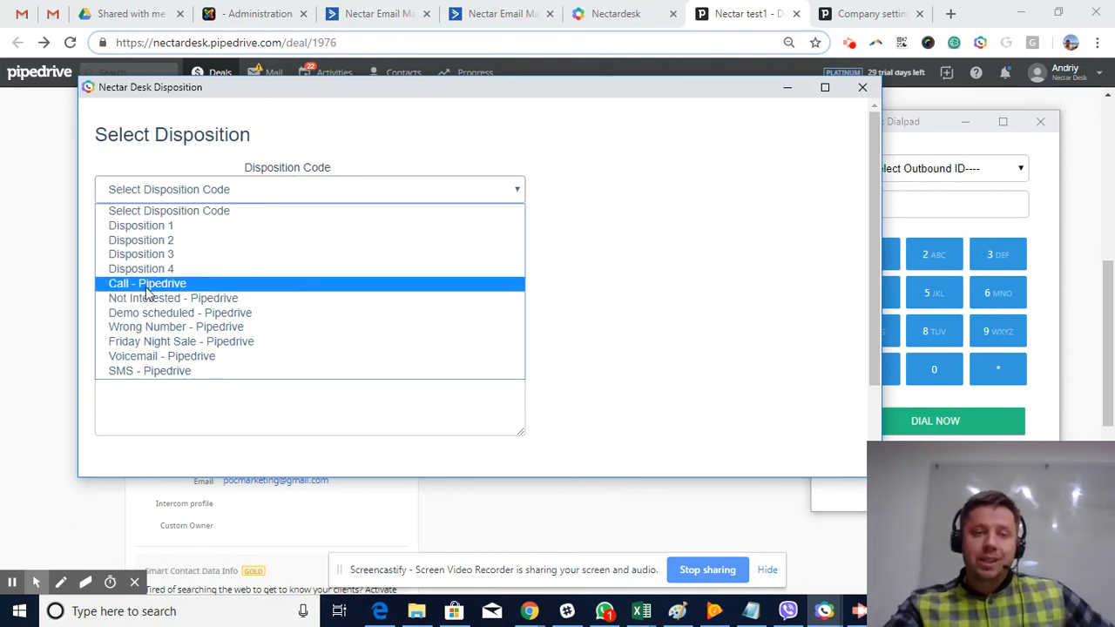
mouse_move(183, 328)
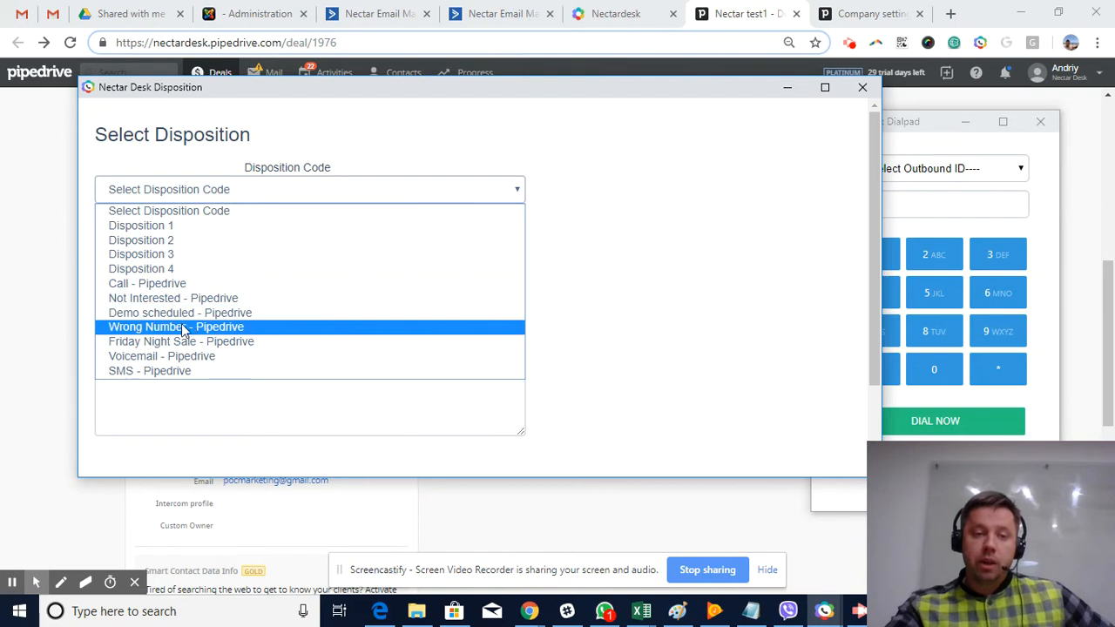
mouse_move(173, 298)
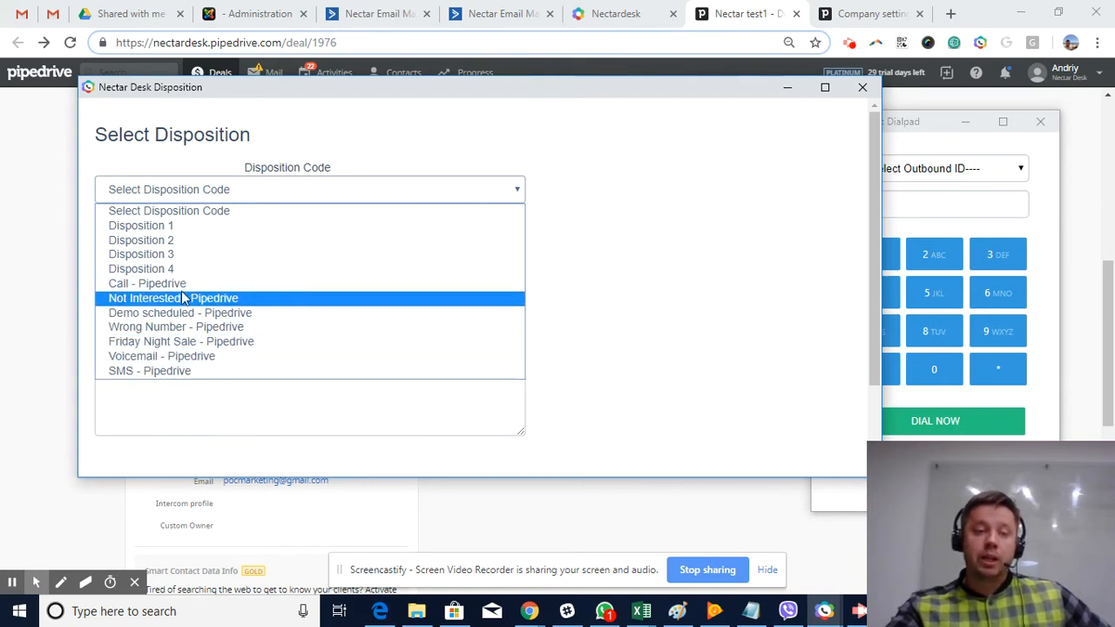
mouse_move(146, 283)
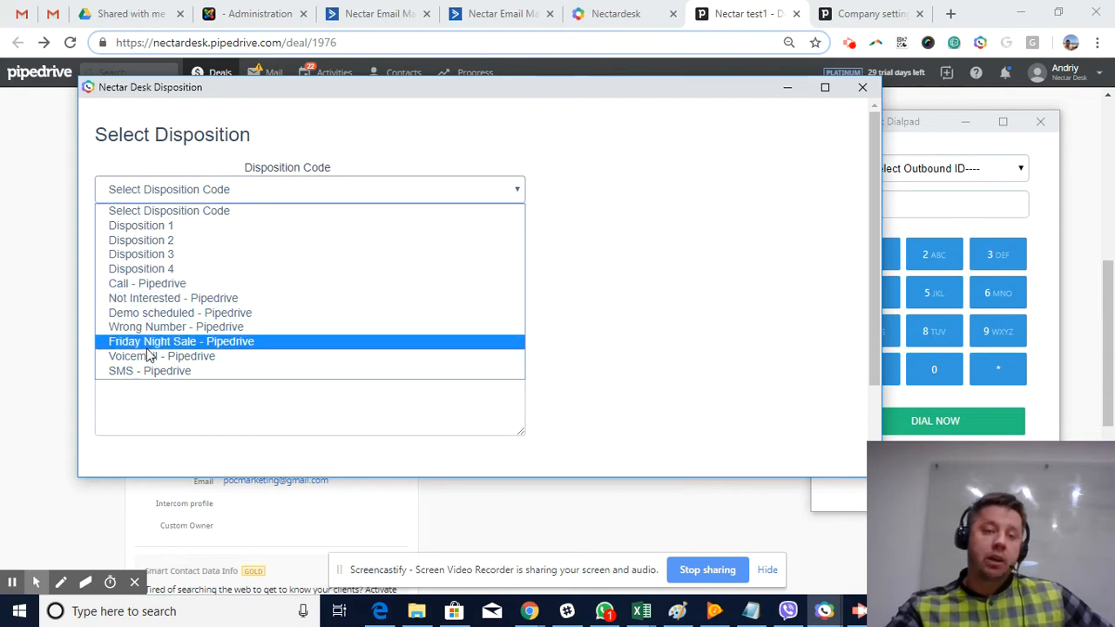
mouse_move(181, 312)
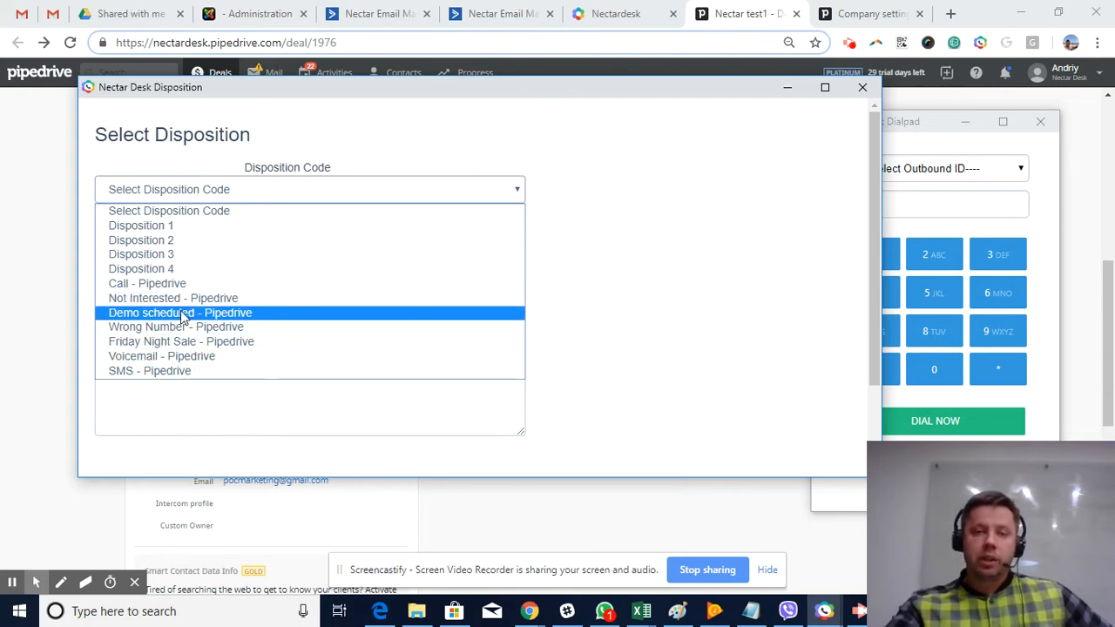
mouse_move(146, 283)
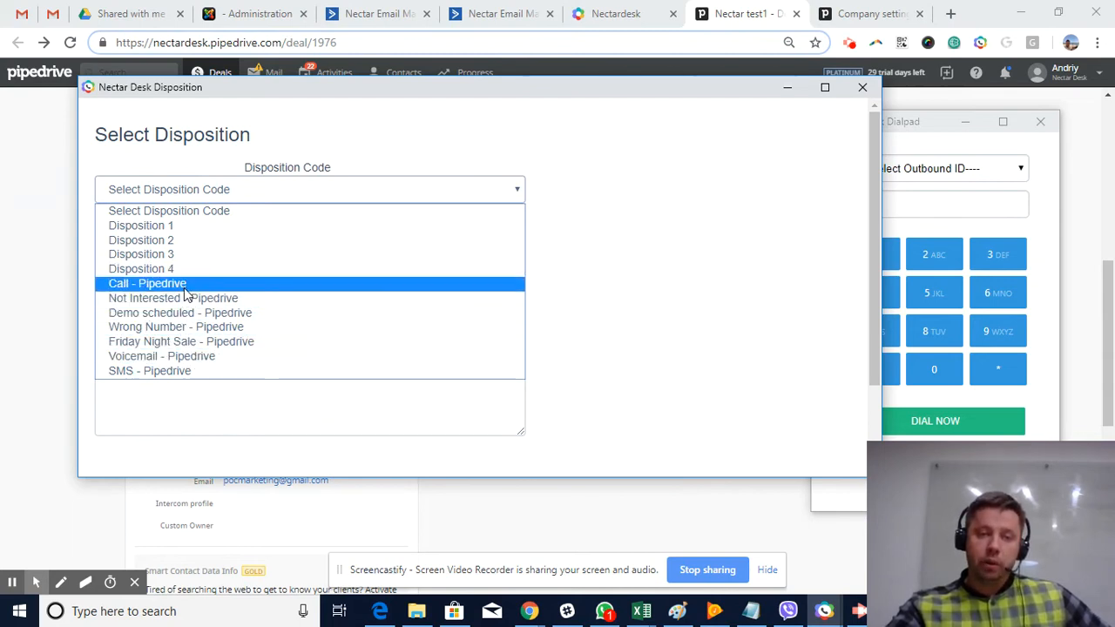
mouse_move(185, 359)
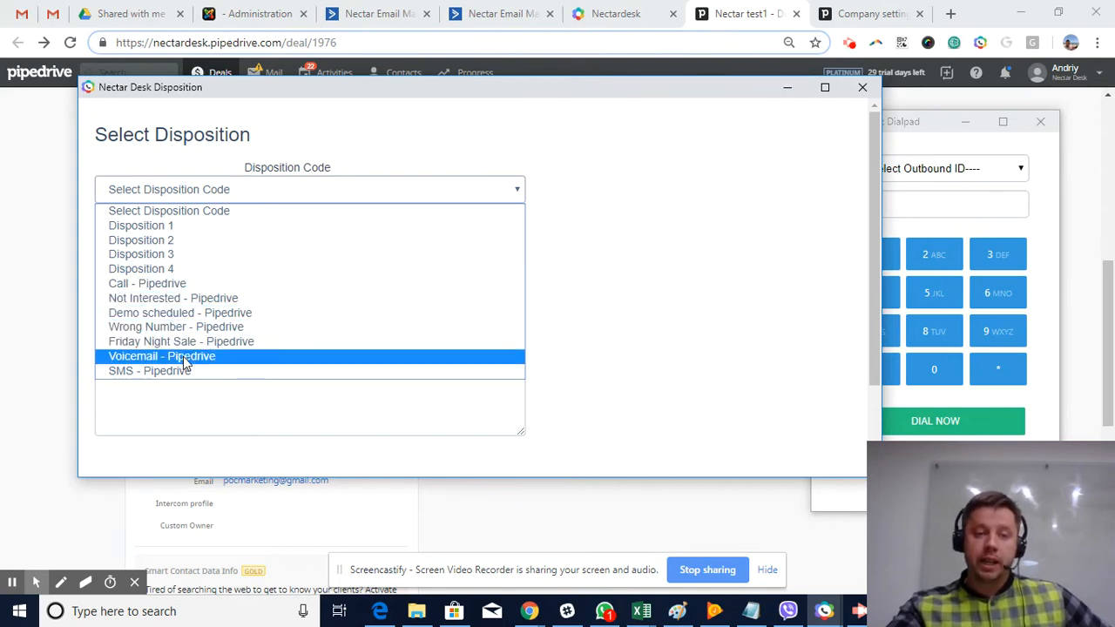
click(163, 356)
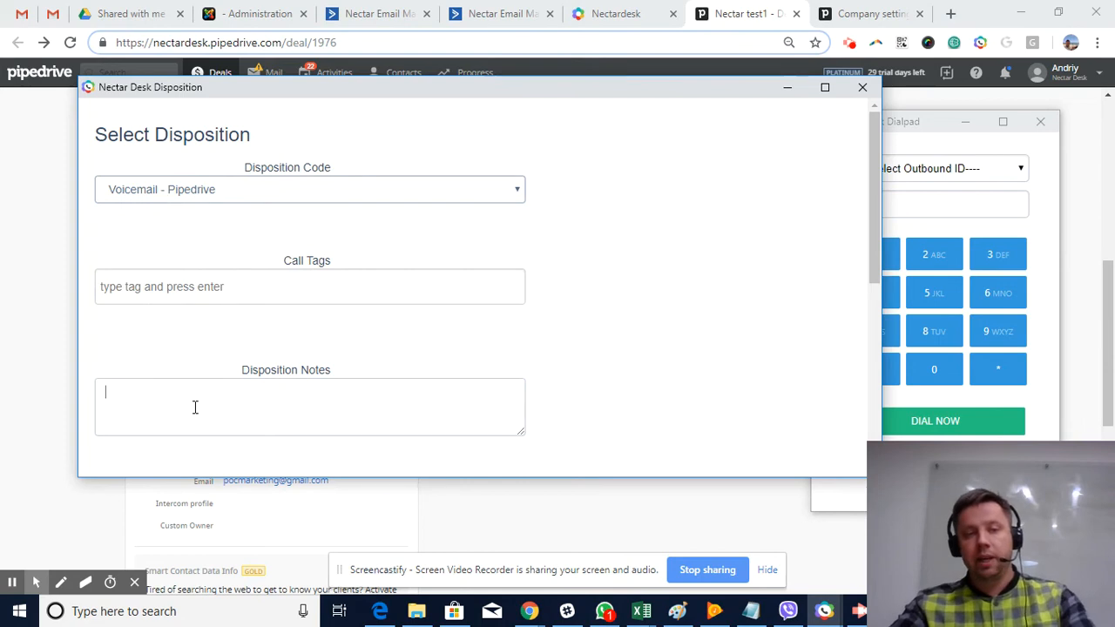
Step: Add notes 'fsfdfsdgsdgdfgdf', send the New year canned SMS, and save the disposition
text(fsfdfsdgsdgdfgdfgdffd)
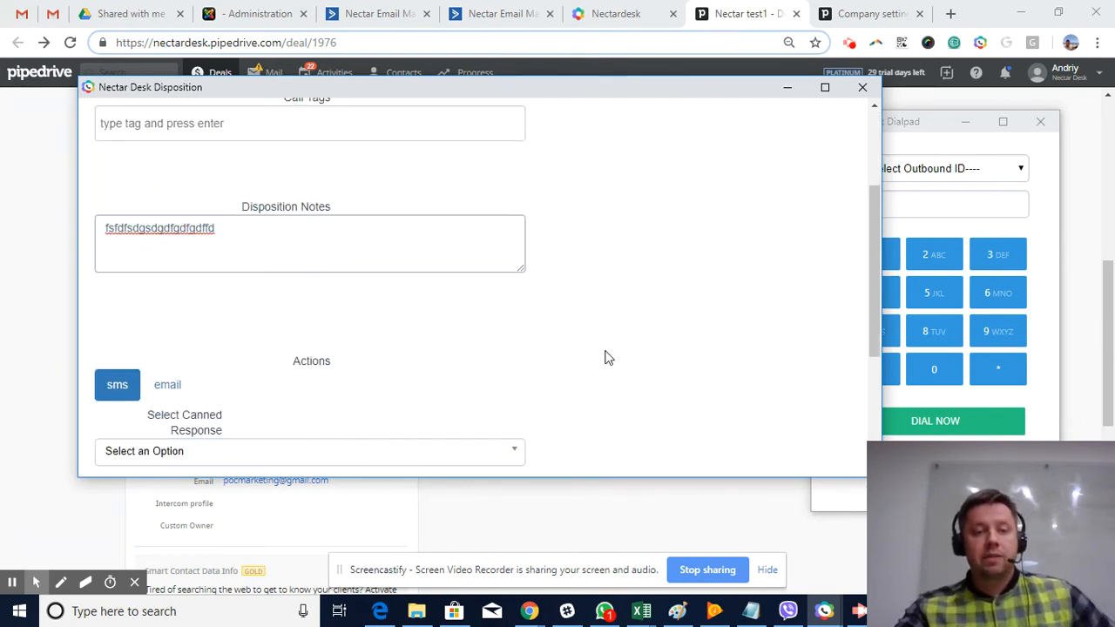
scroll(down, 3)
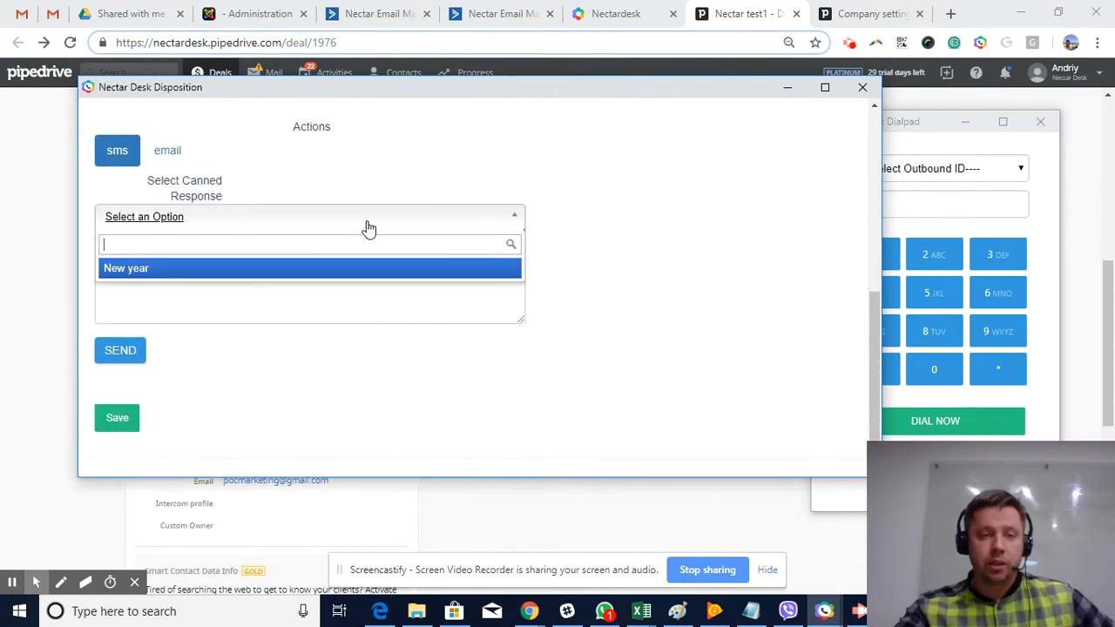
click(126, 268)
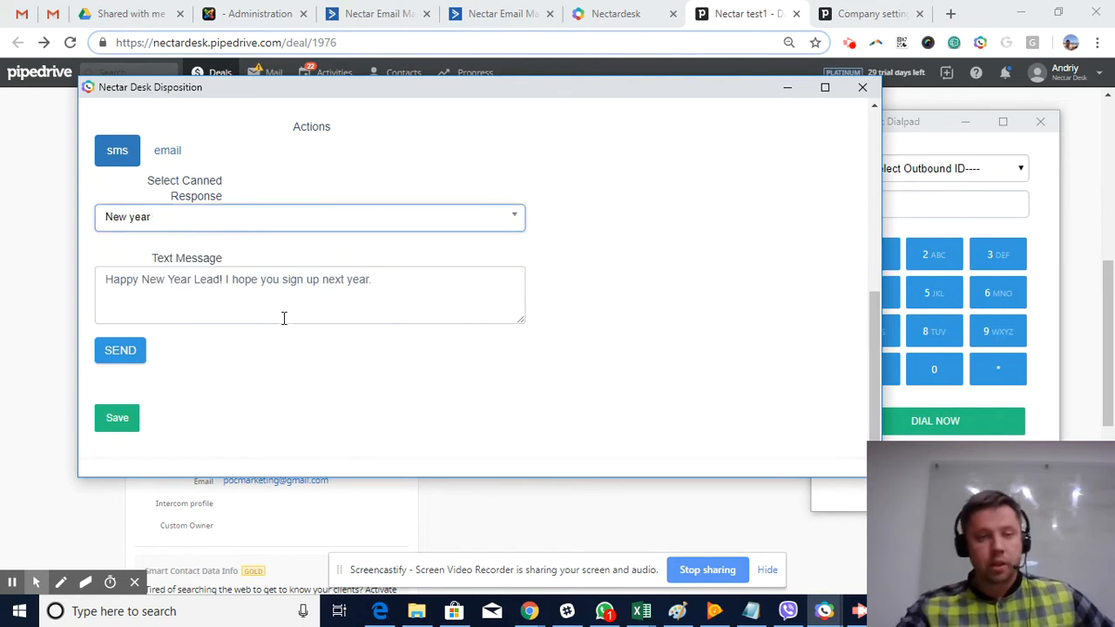
mouse_move(237, 406)
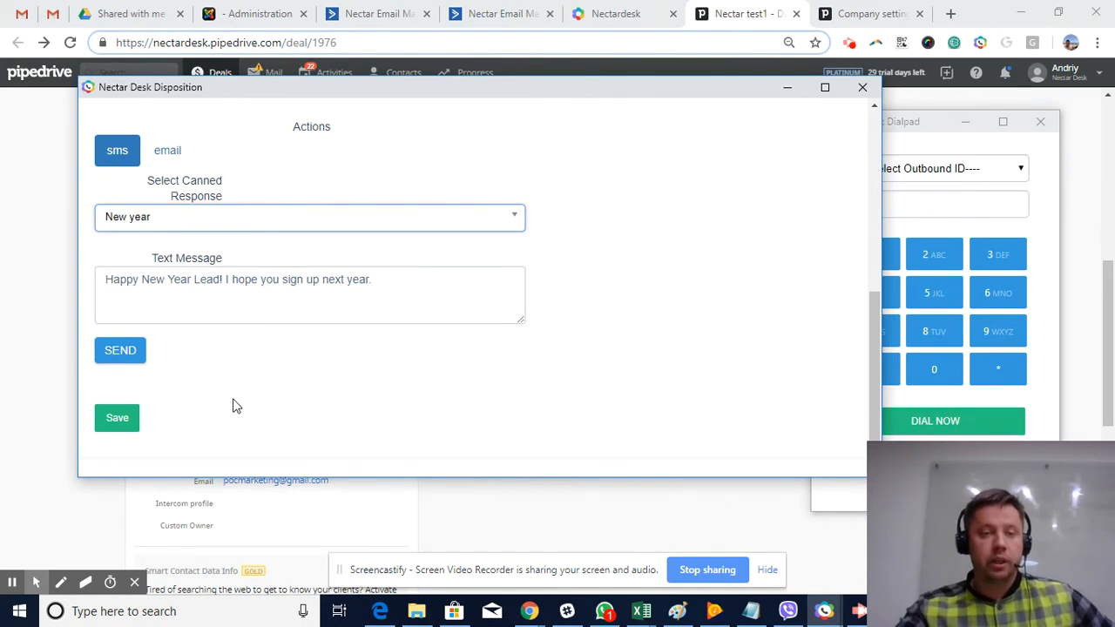
click(119, 350)
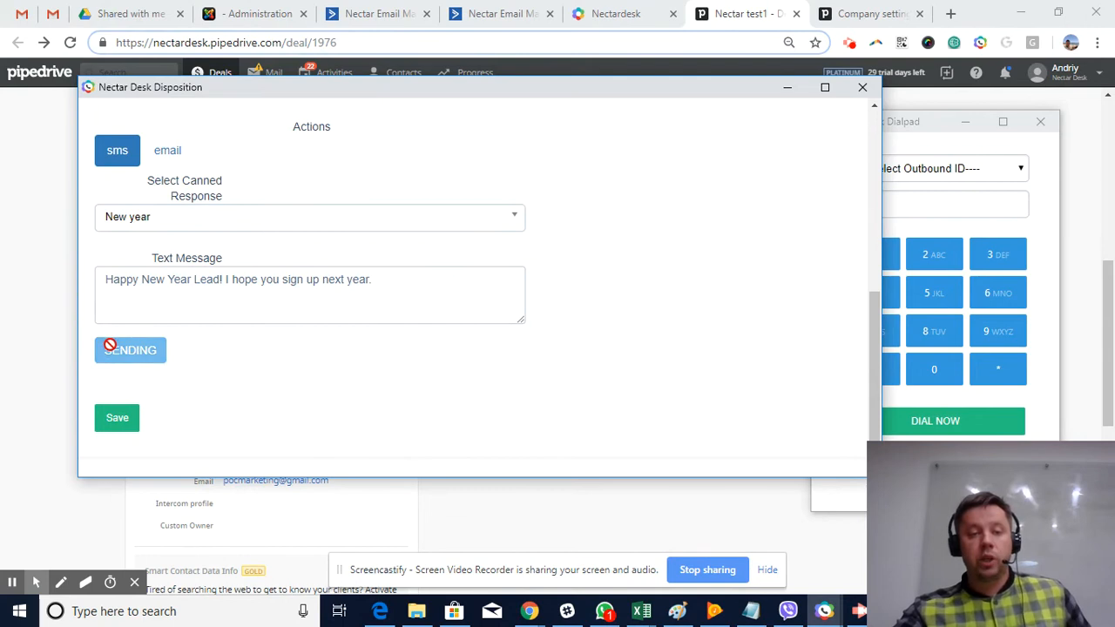
click(129, 350)
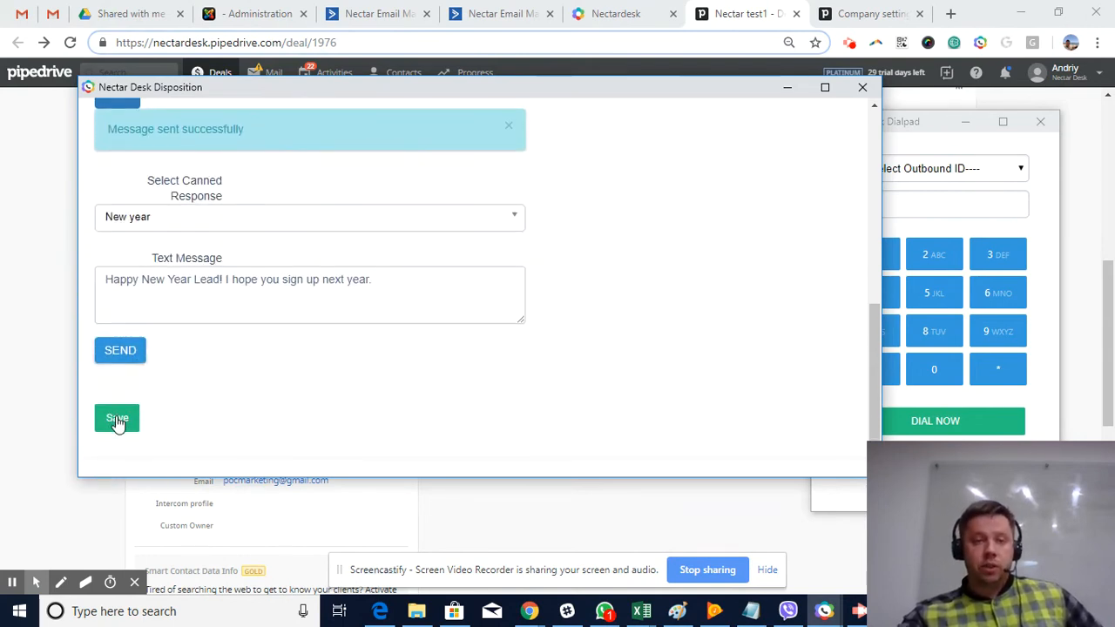
click(117, 418)
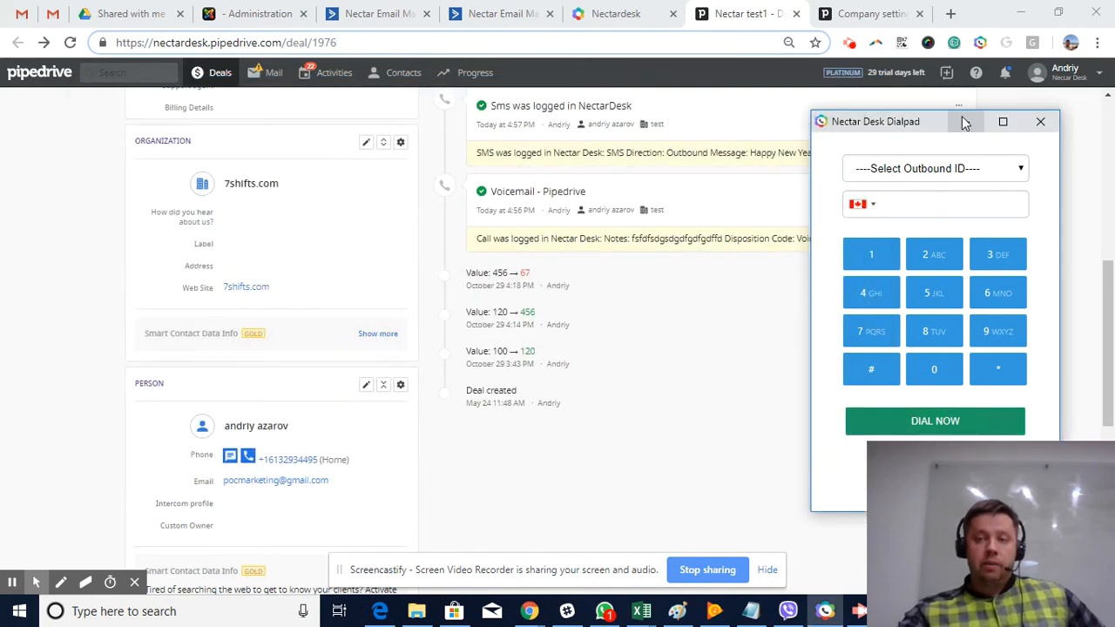
Step: Close the dialpad and review the timeline's logged SMS, Voicemail call and planned Call Again activity
click(1063, 122)
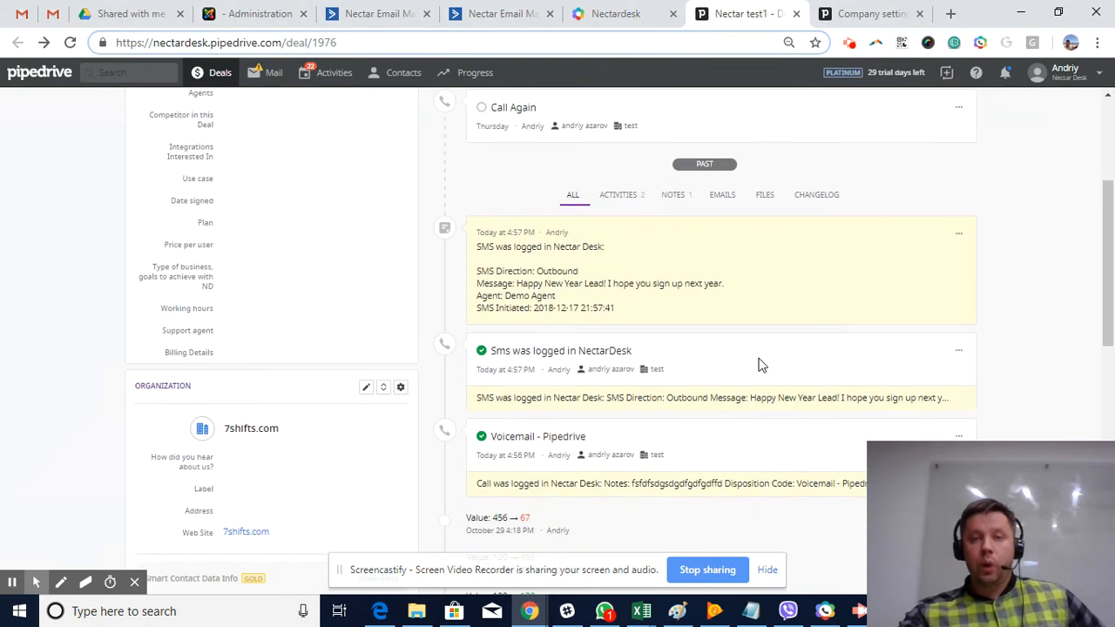
scroll(down, 3)
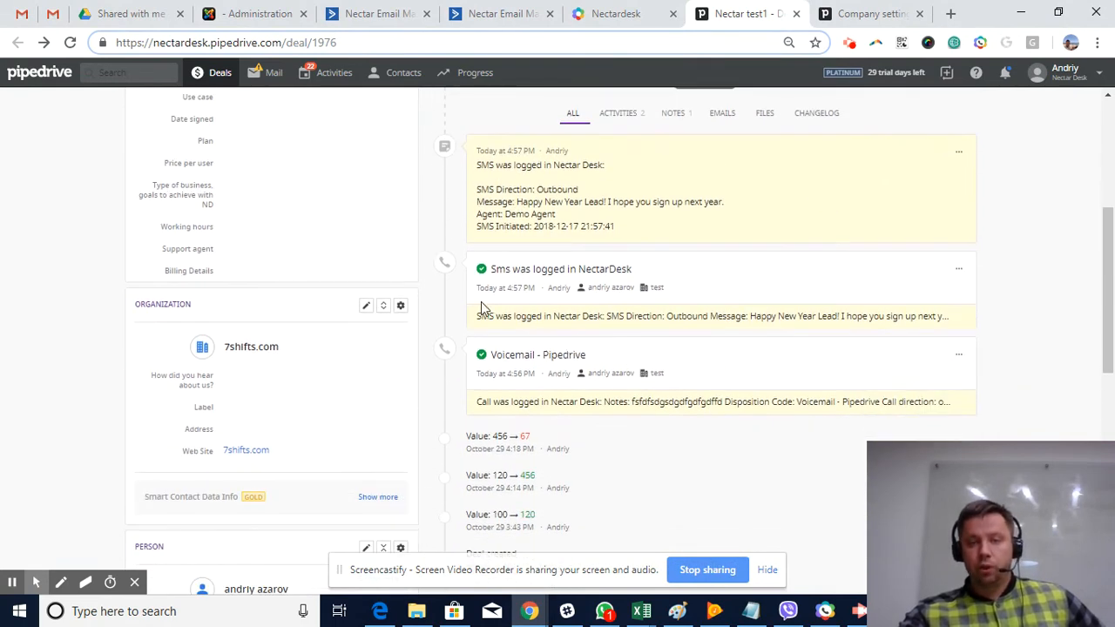
mouse_move(746, 334)
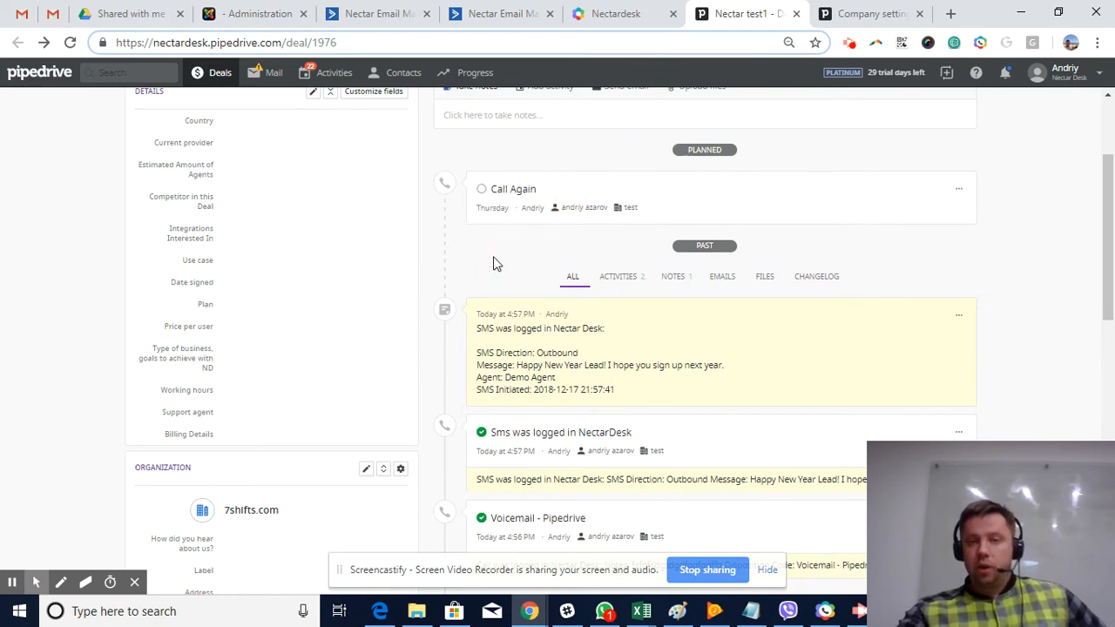
mouse_move(526, 172)
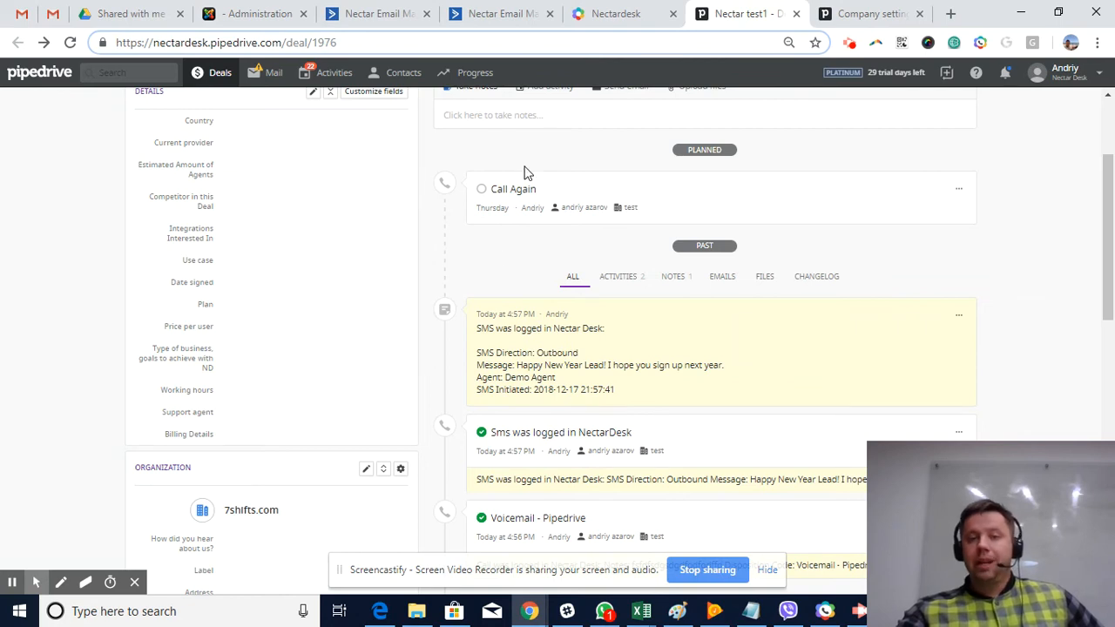
mouse_move(596, 261)
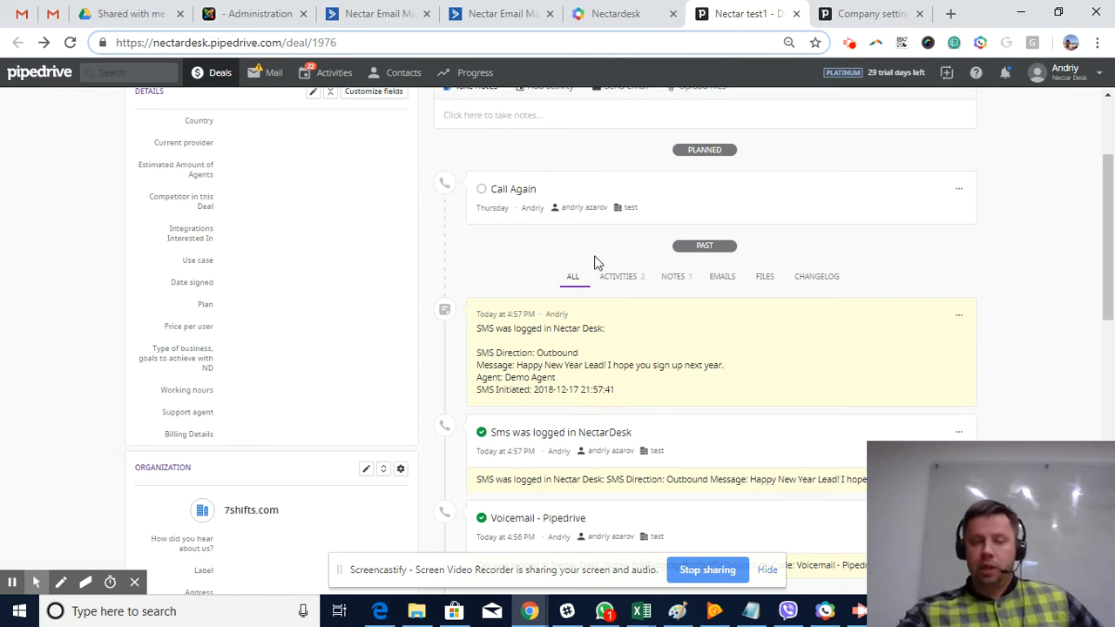
mouse_move(548, 179)
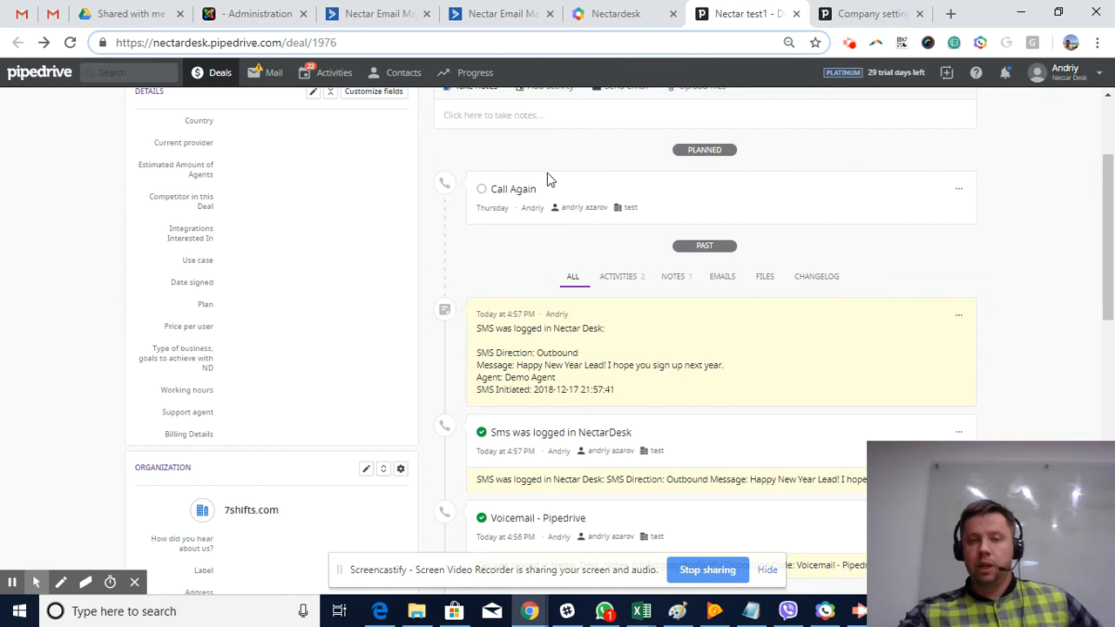
scroll(down, 3)
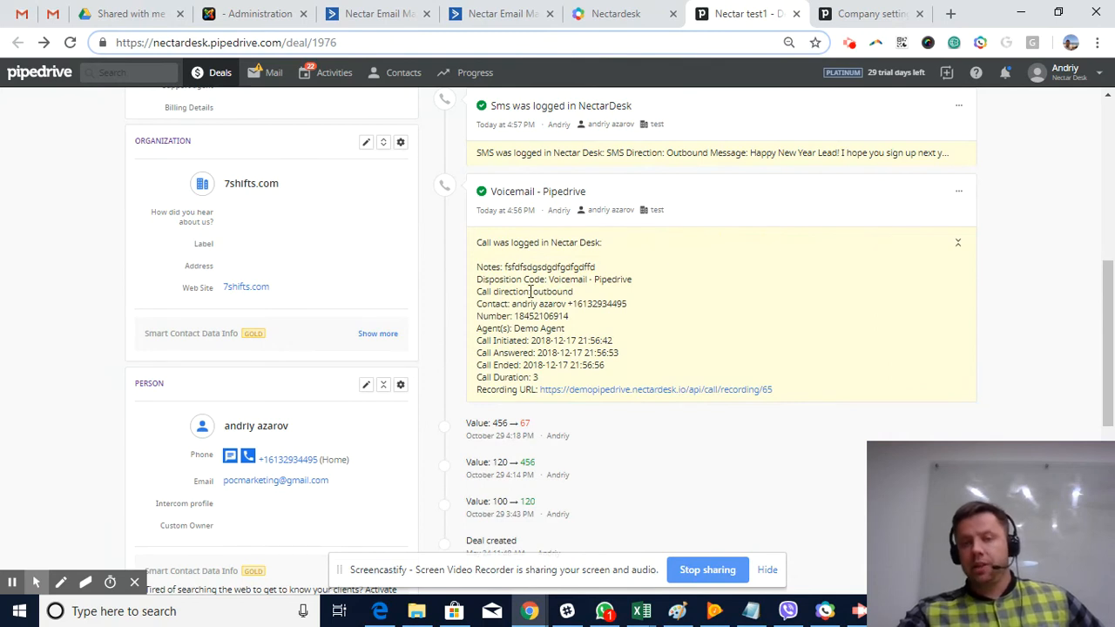
mouse_move(645, 321)
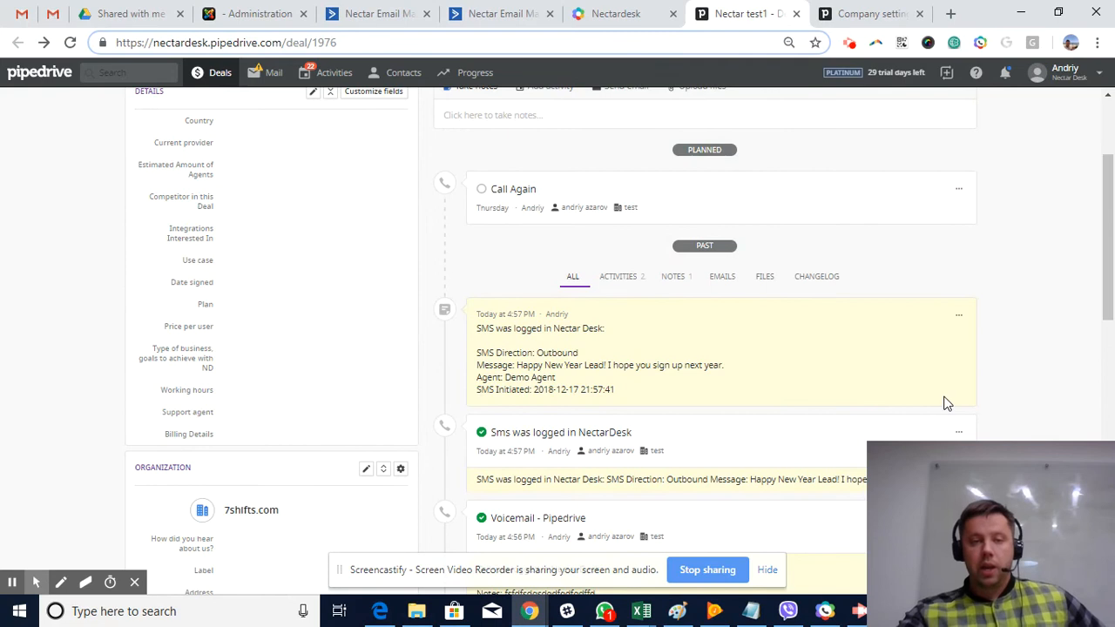
Step: Scroll back to the deal overview showing the $67 value and planned Call Again activity
scroll(up, 3)
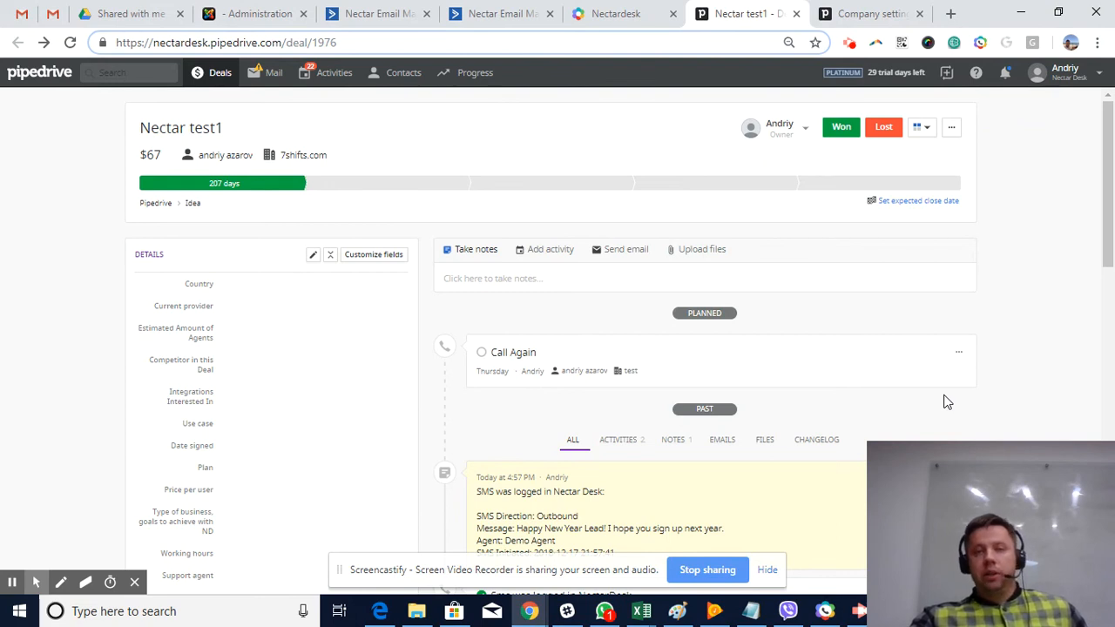
mouse_move(955, 310)
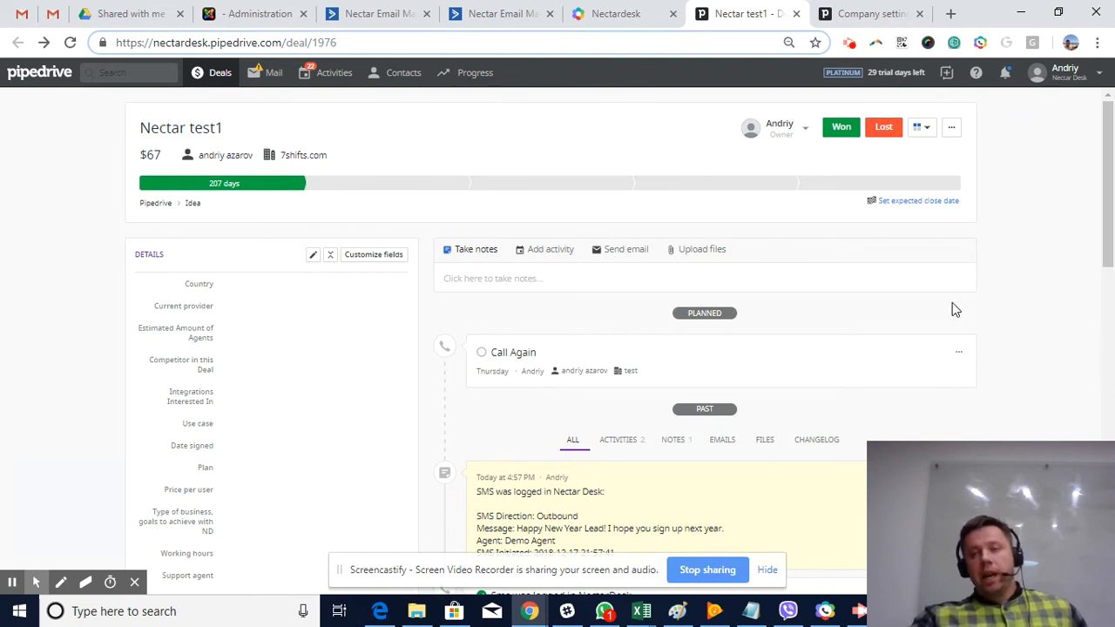
mouse_move(644, 272)
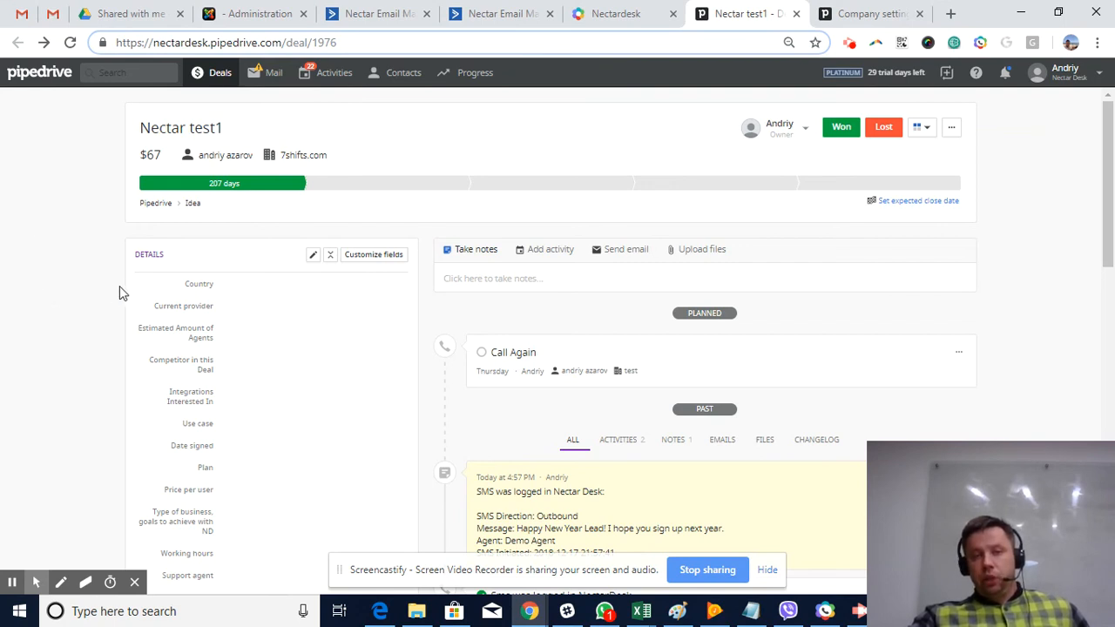
mouse_move(770, 294)
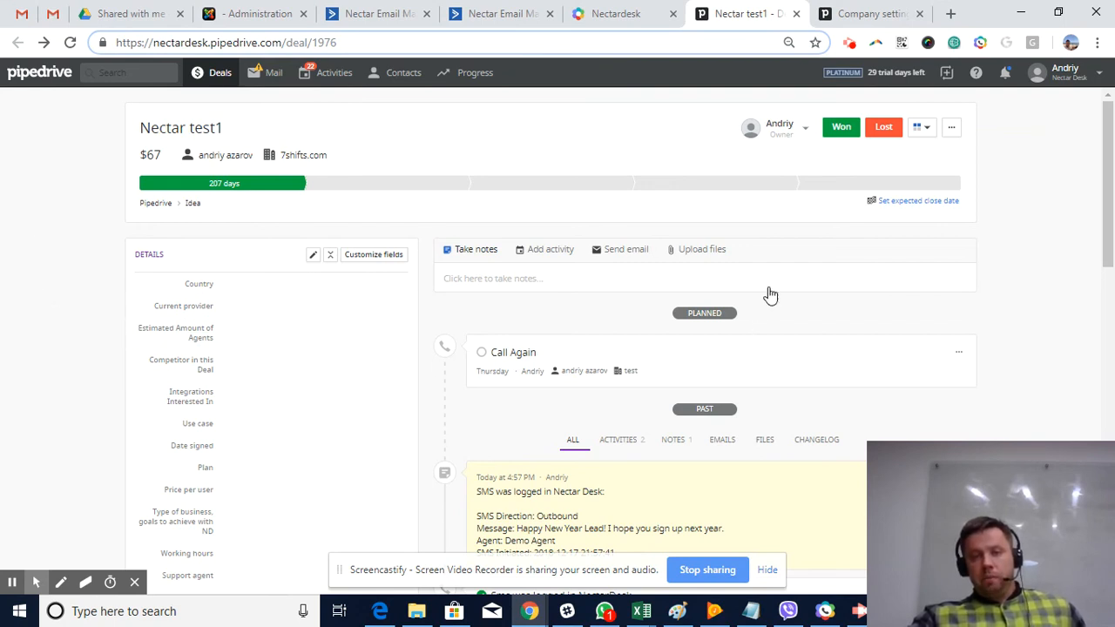
mouse_move(1068, 282)
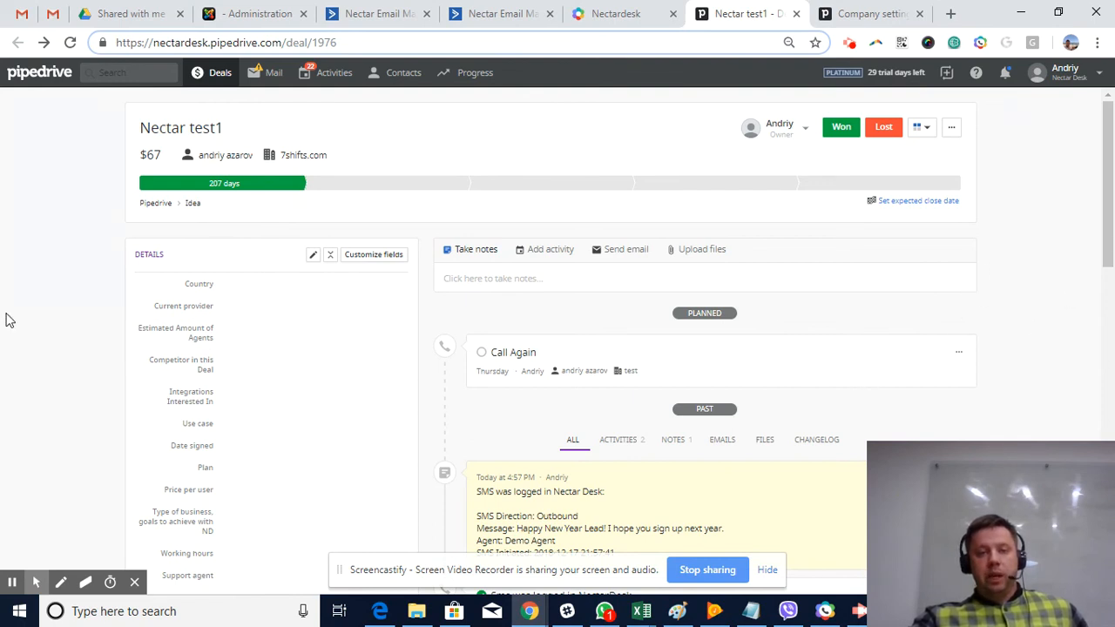
mouse_move(26, 296)
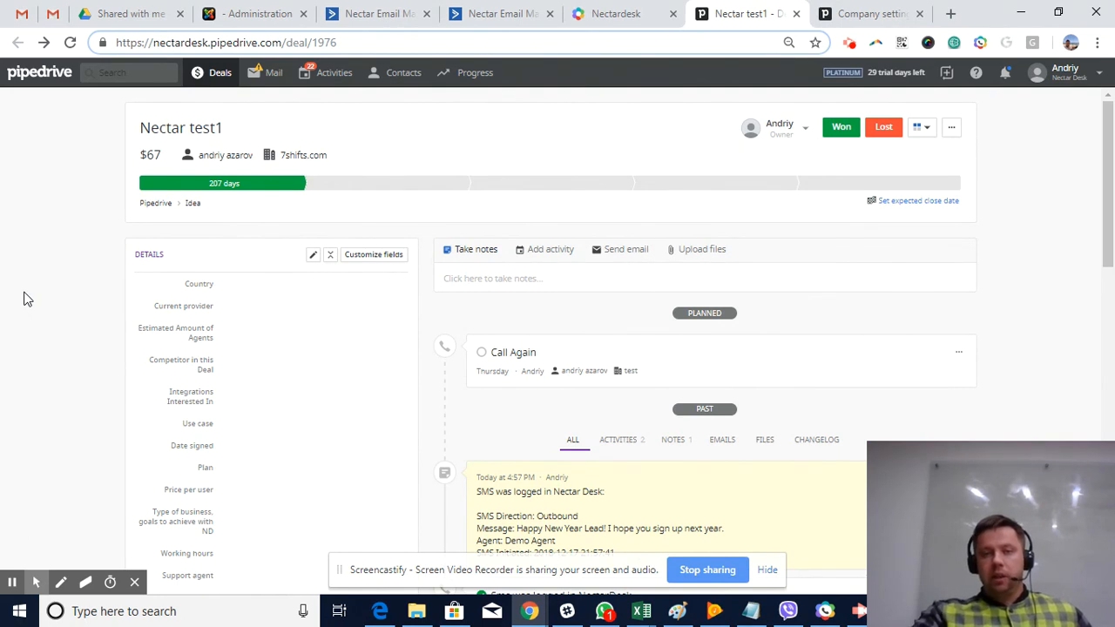
mouse_move(113, 173)
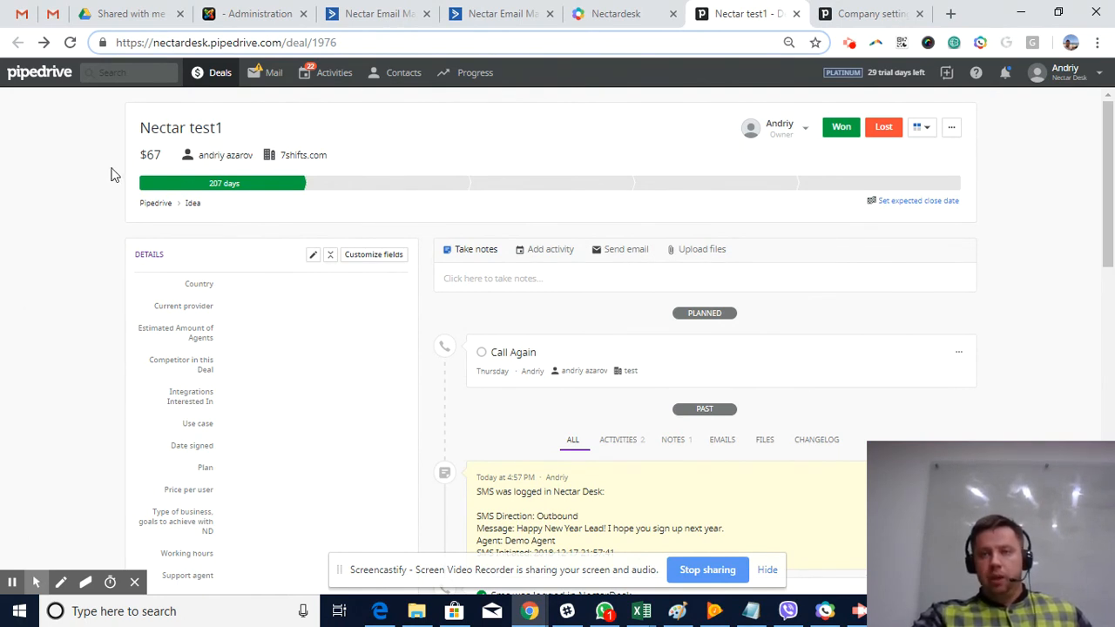
mouse_move(526, 272)
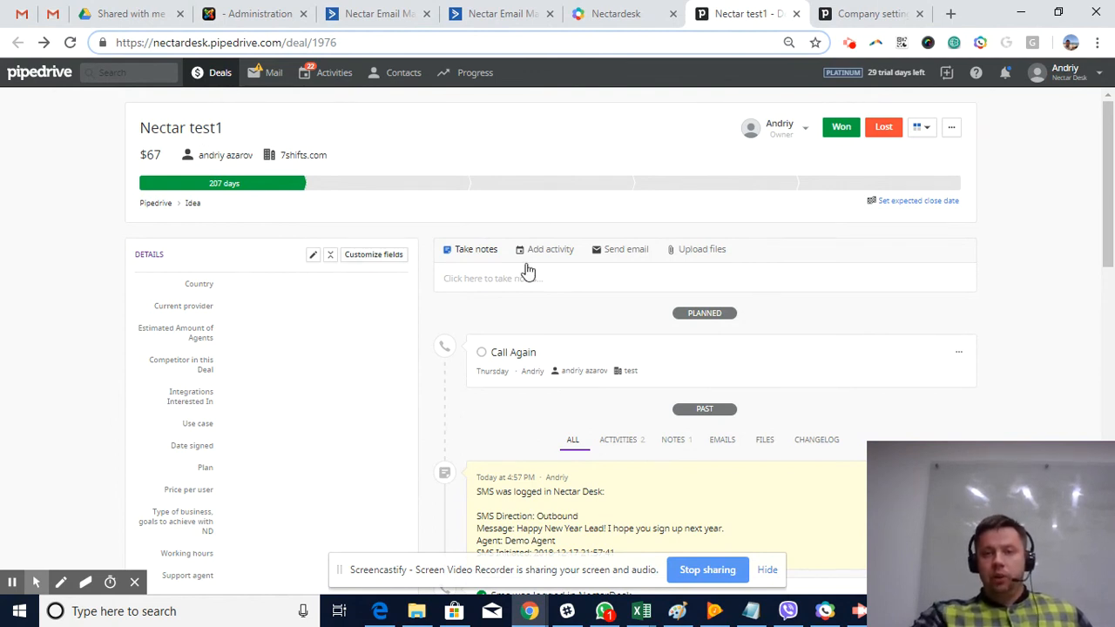
mouse_move(35, 502)
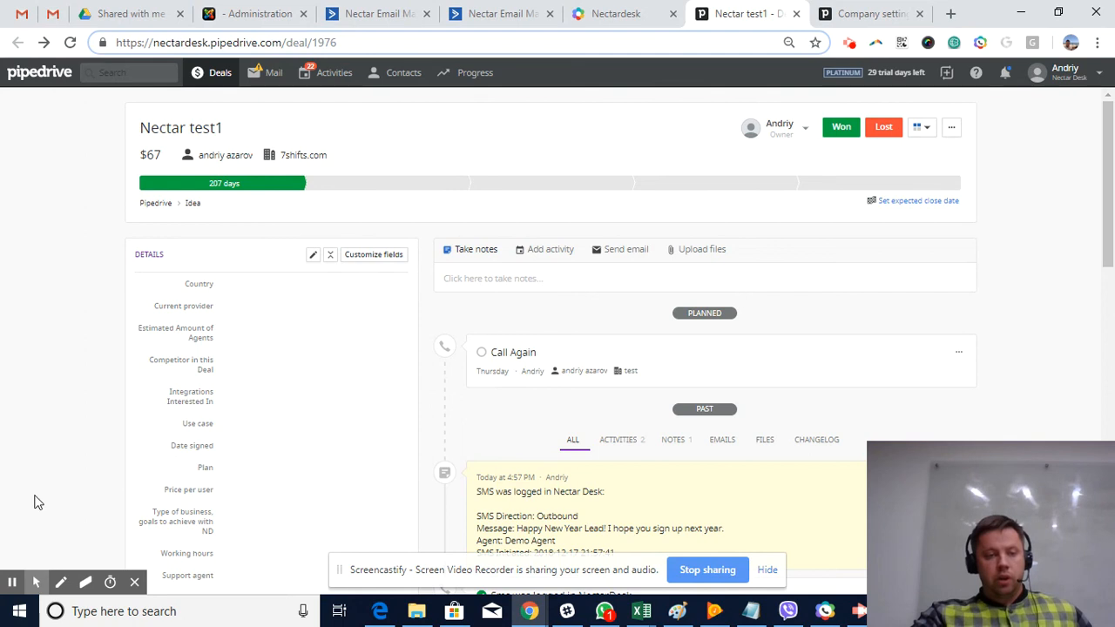